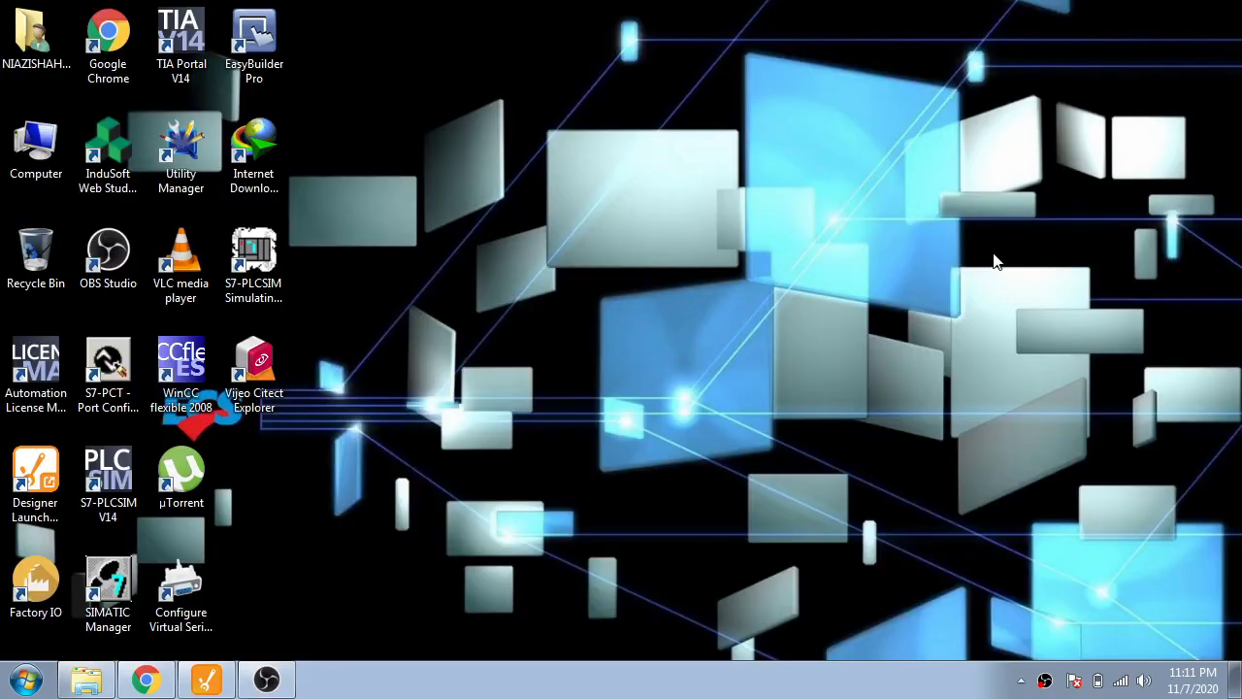
Bring up the Perspective Session Launcher in Chrome and switch to Ignition Designer with the siemens project.
click(206, 680)
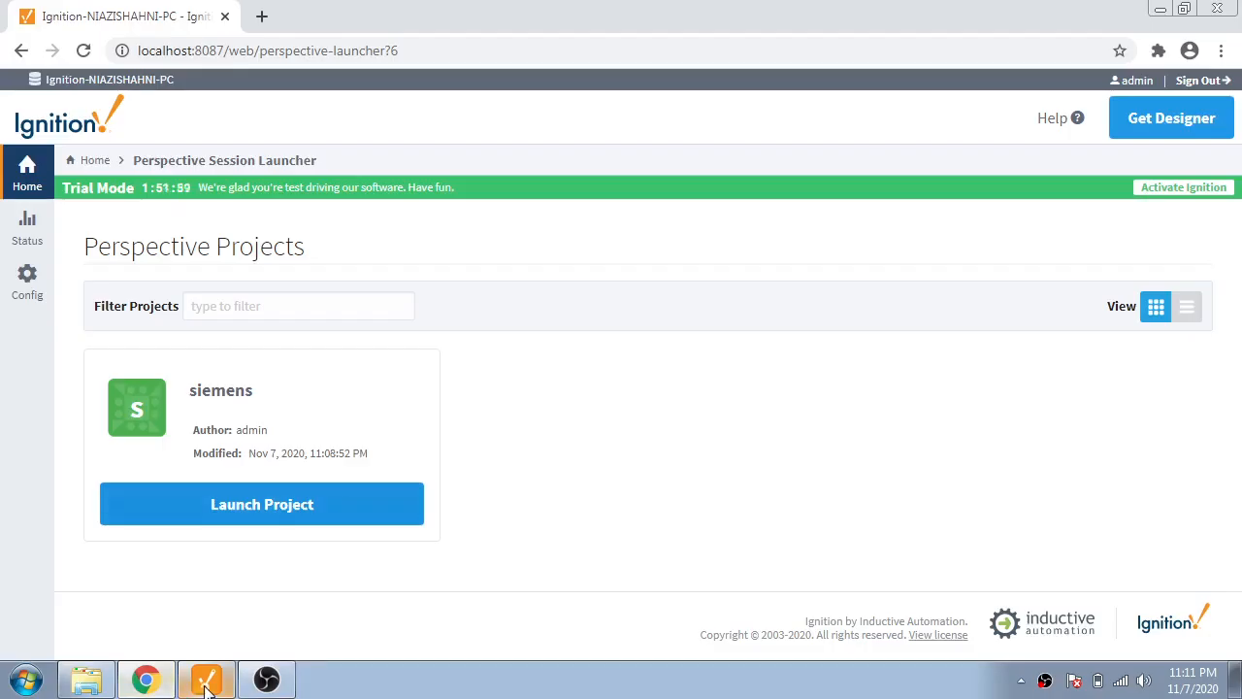
click(206, 679)
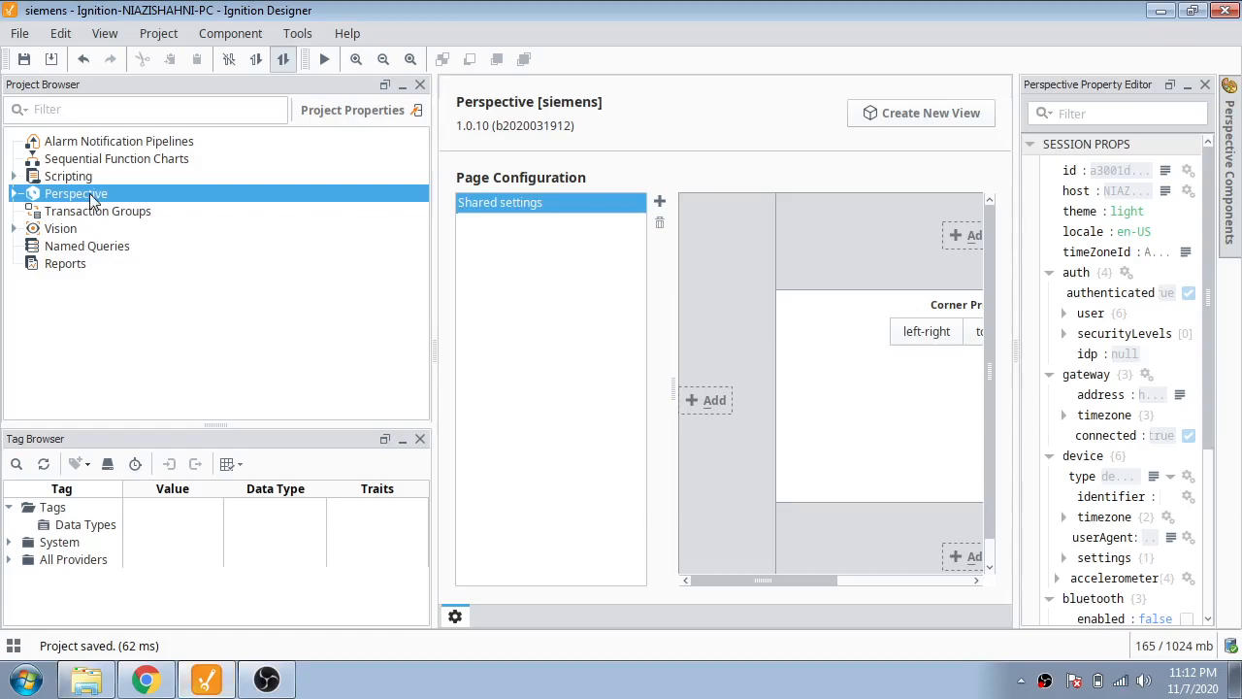
Create a new Coordinate view named View under Perspective Views and fit its canvas on screen.
right_click(68, 244)
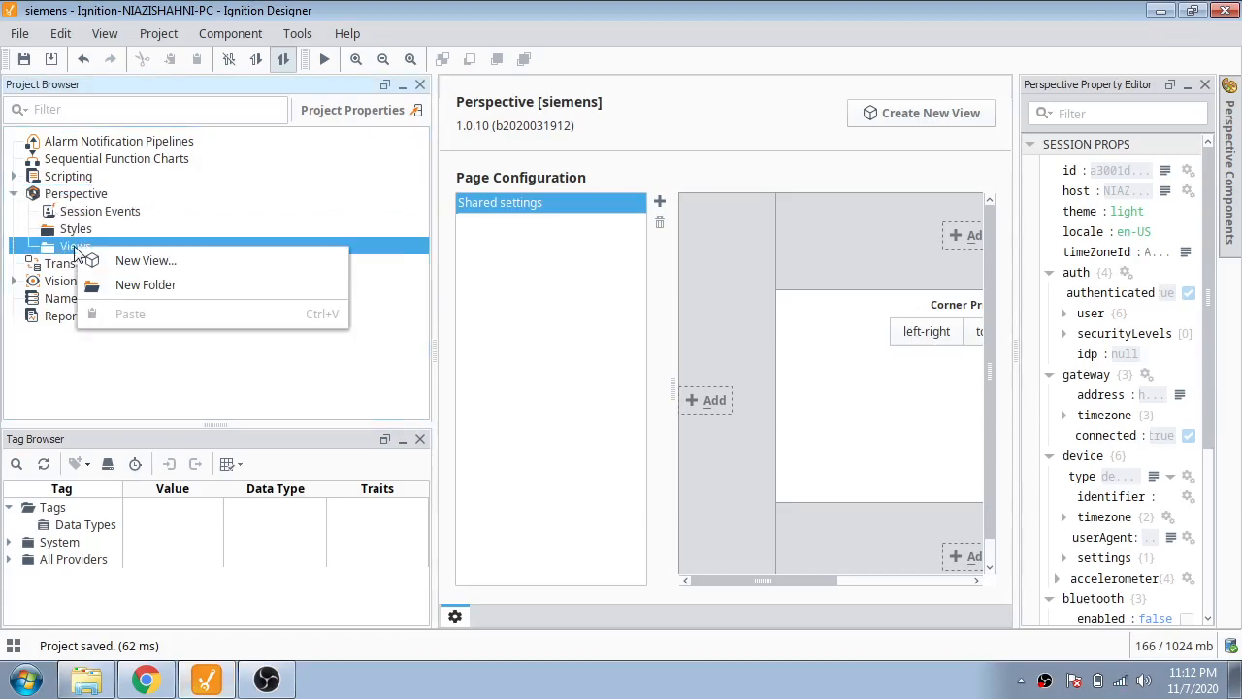
click(146, 260)
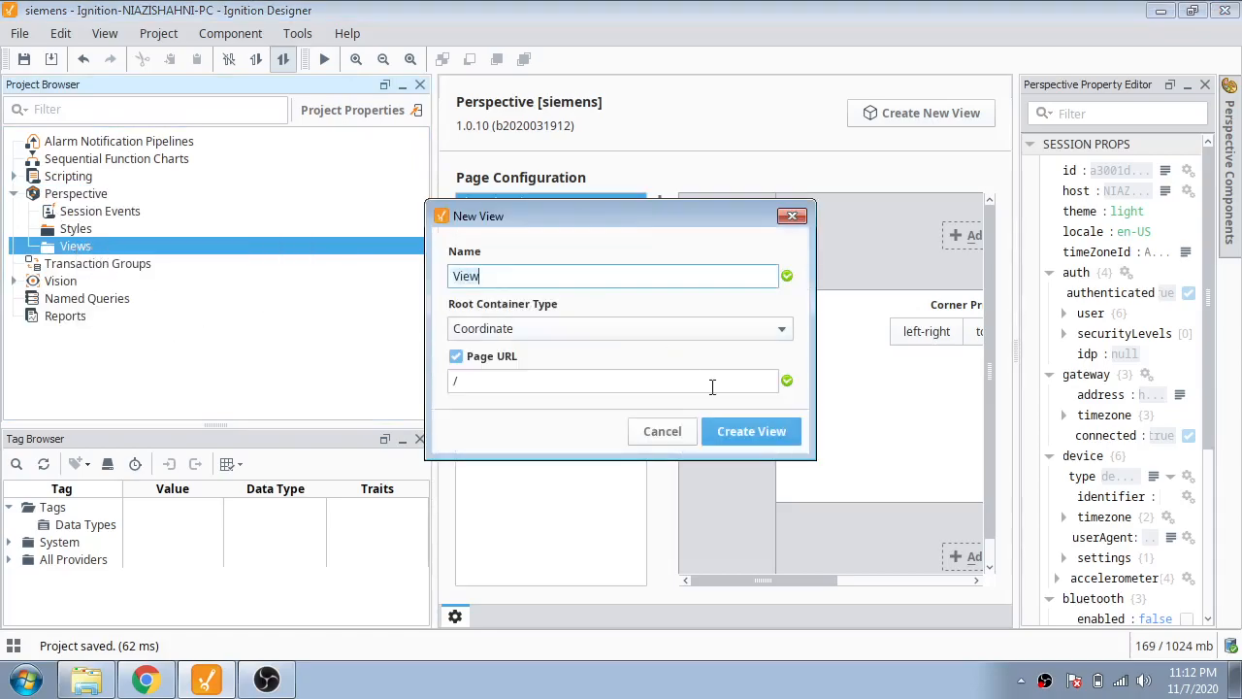
mouse_move(751, 431)
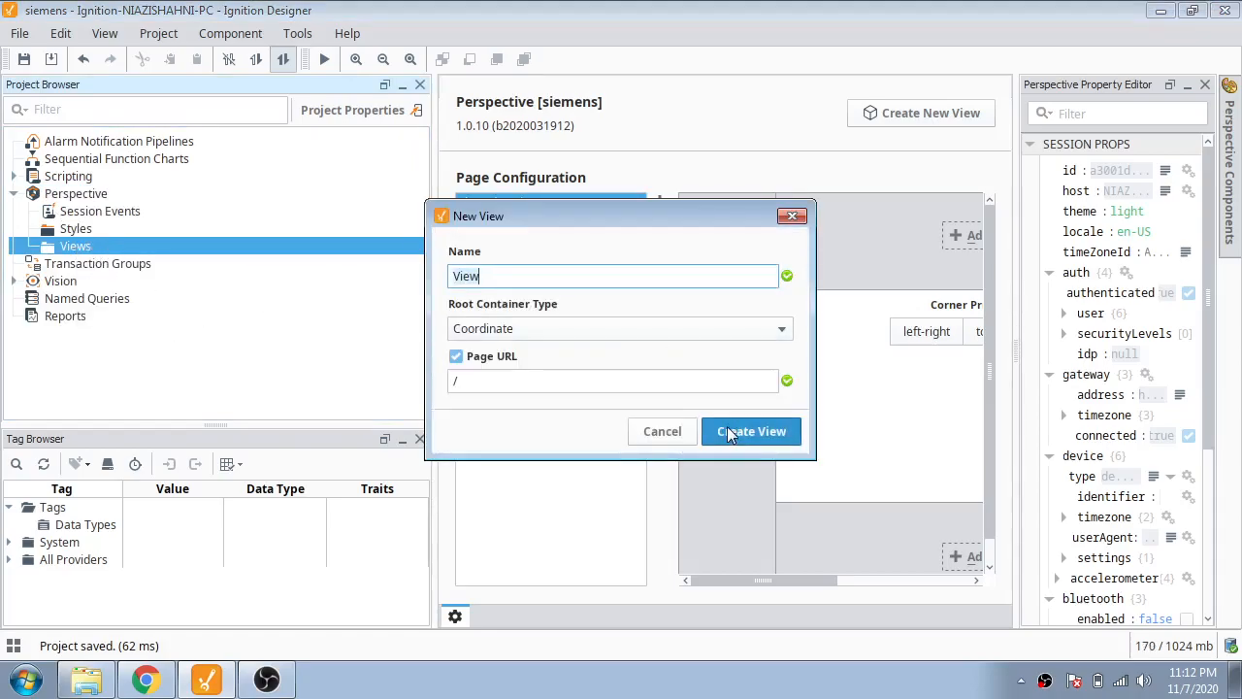
click(752, 431)
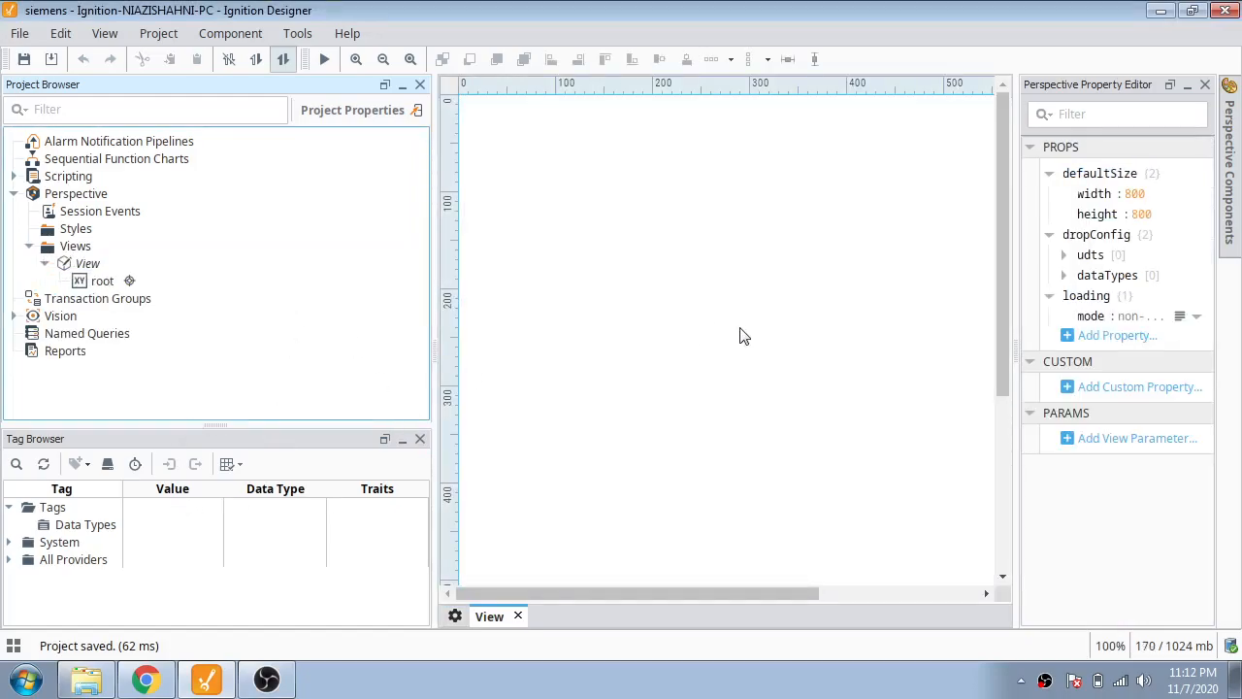
click(358, 59)
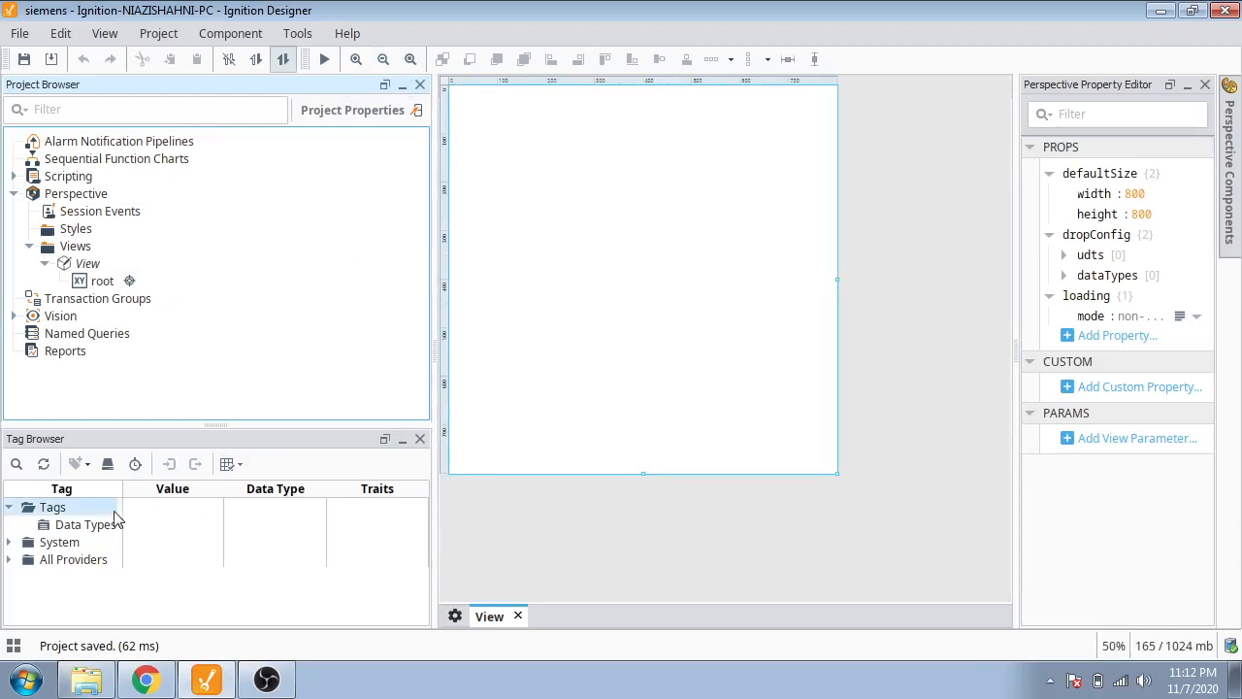
Add a new Memory tag named Test in the Tag Browser and save it.
right_click(52, 507)
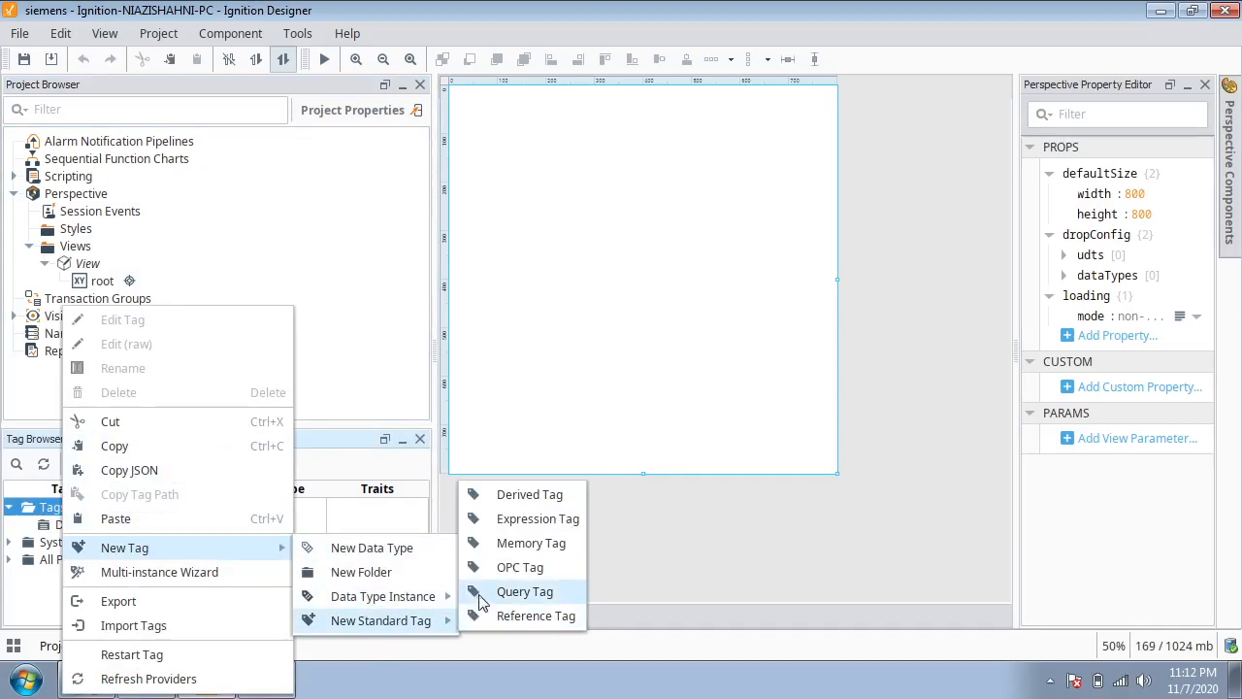
click(532, 543)
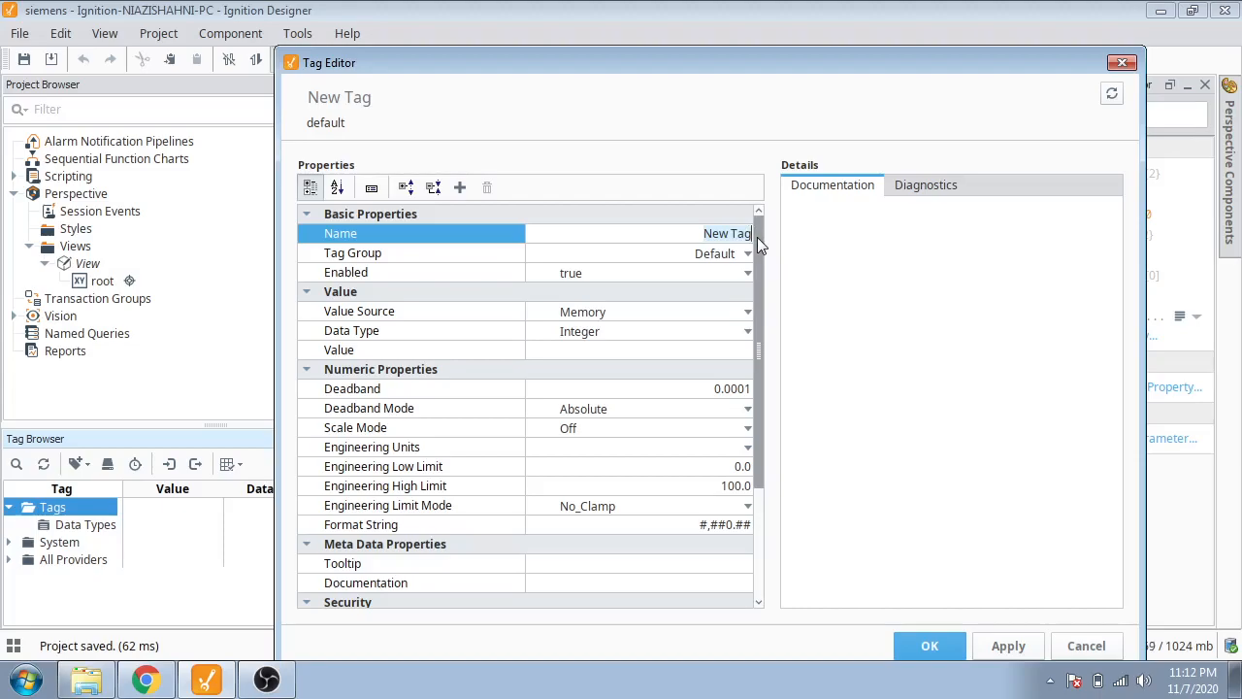
text(Test)
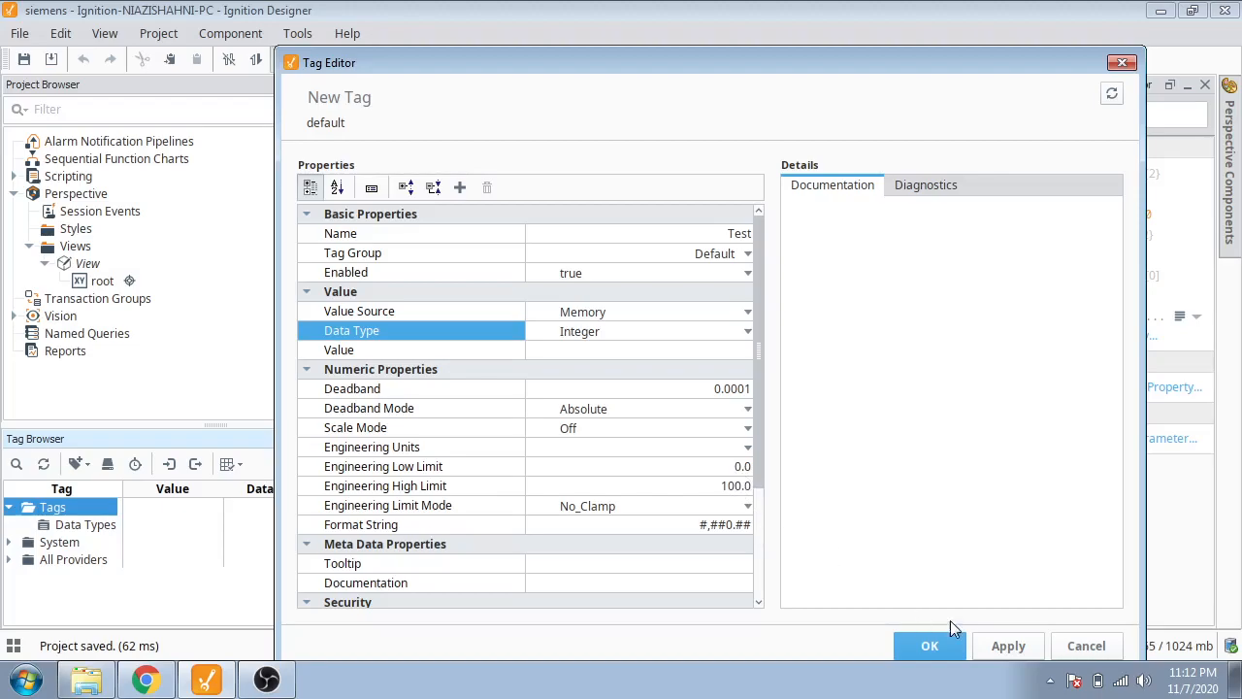
click(1007, 645)
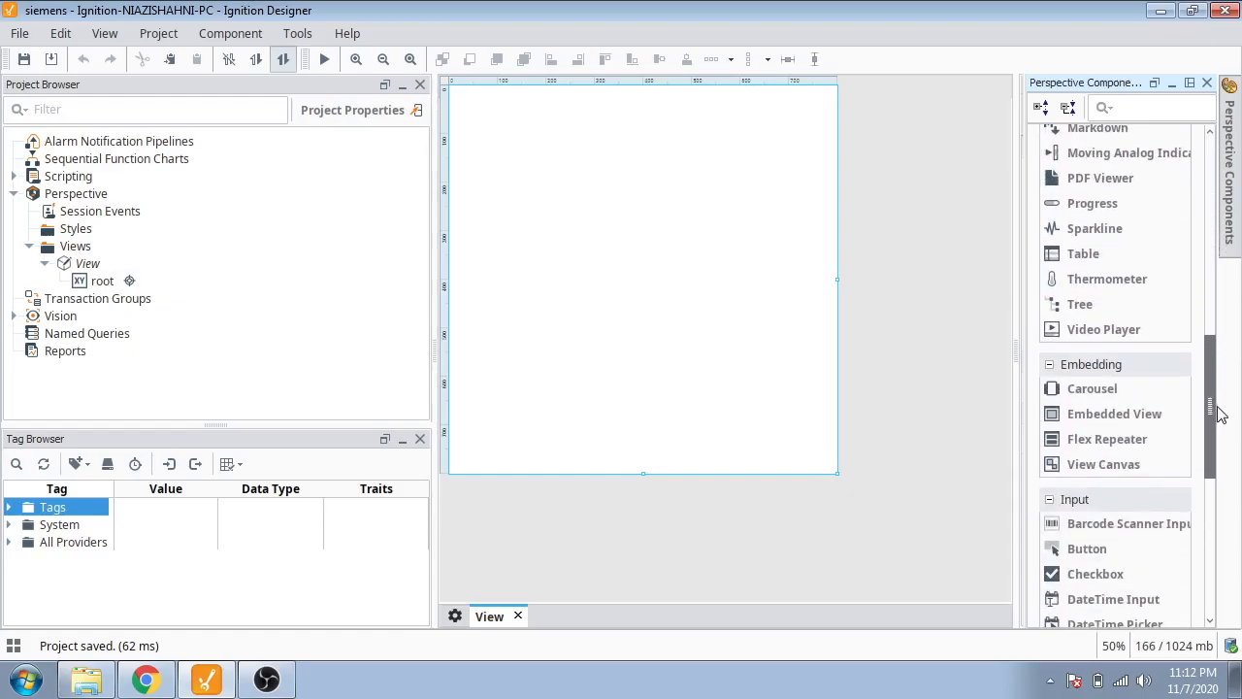
Scroll the Perspective Components palette to reach the Numeric Entry Field and Cylindrical Tank.
scroll(down, 3)
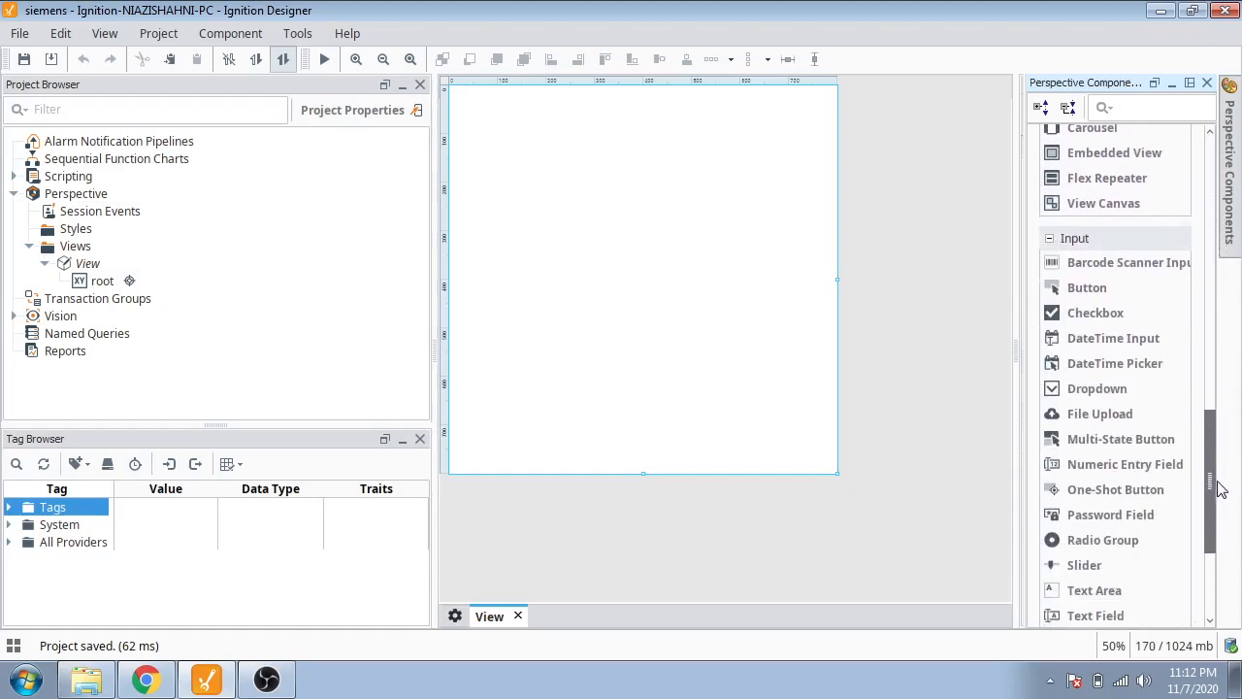
scroll(down, 3)
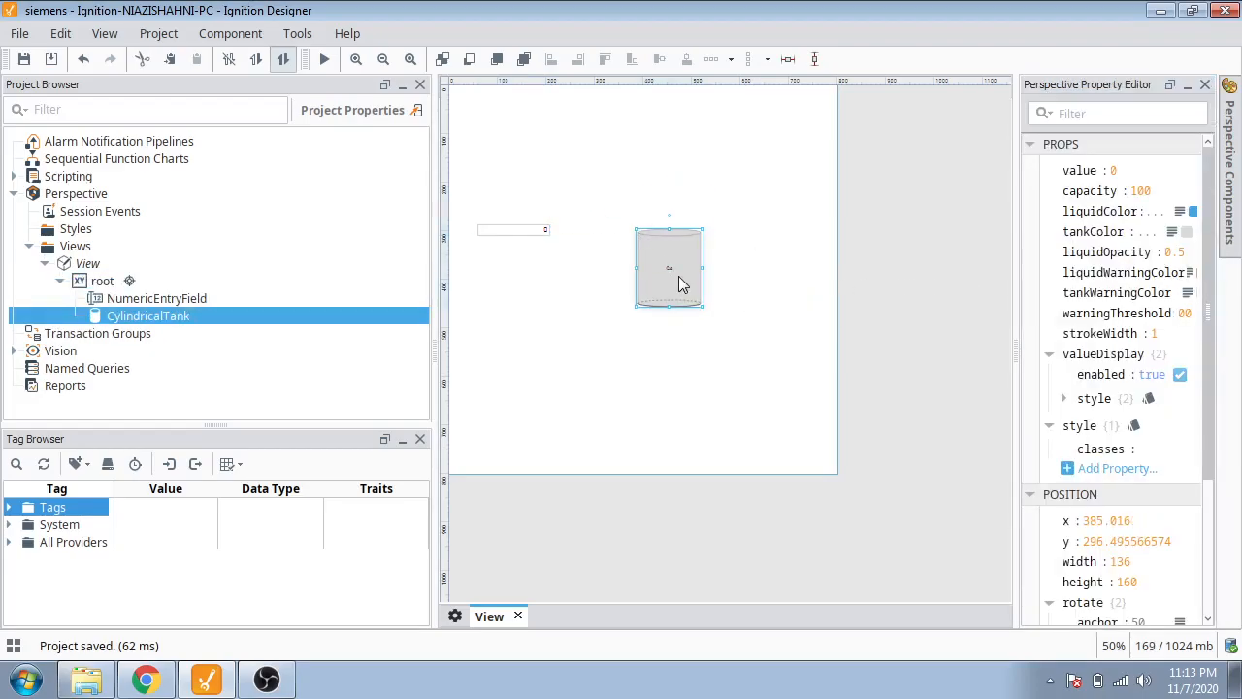
mouse_move(520, 223)
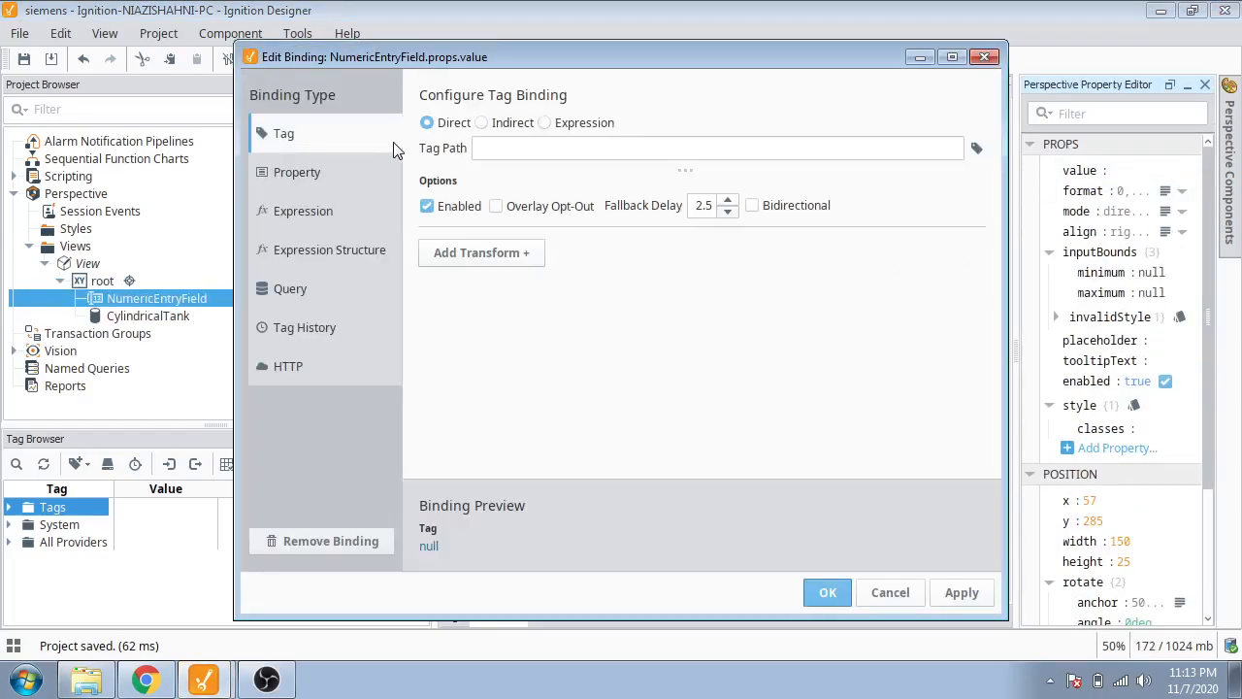
Bind the Numeric Entry Field value to the Test tag as a bidirectional tag binding, then select the tank.
click(976, 148)
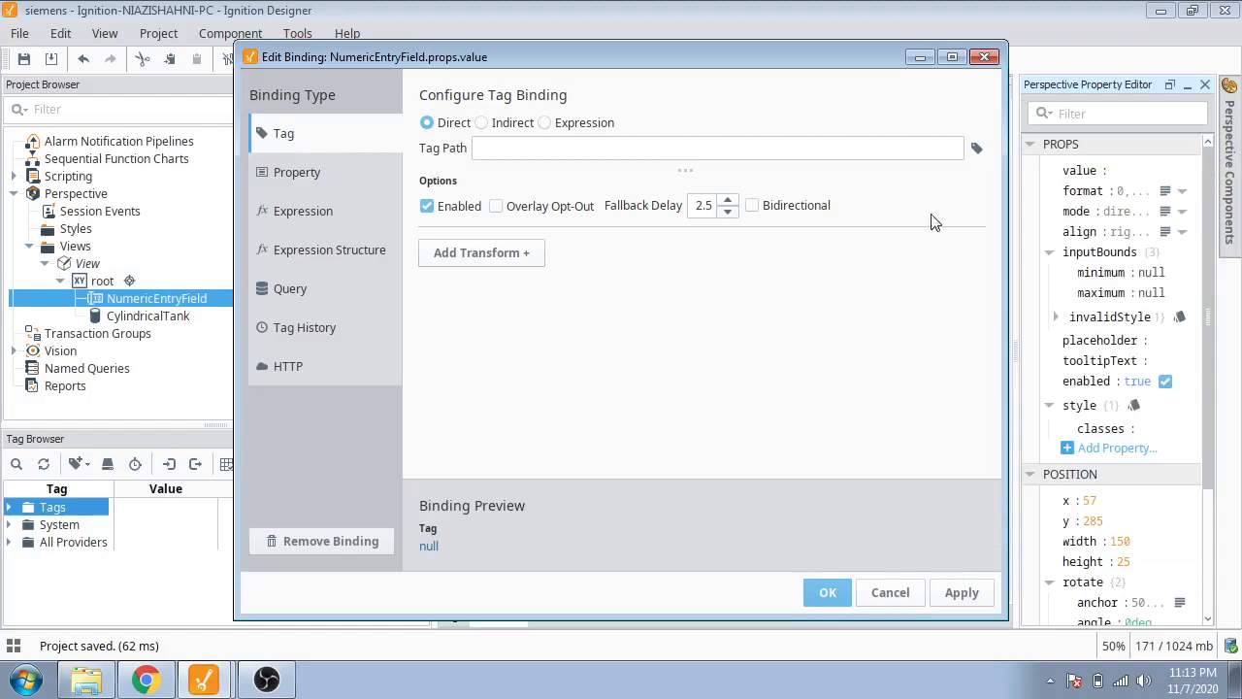
mouse_move(360, 134)
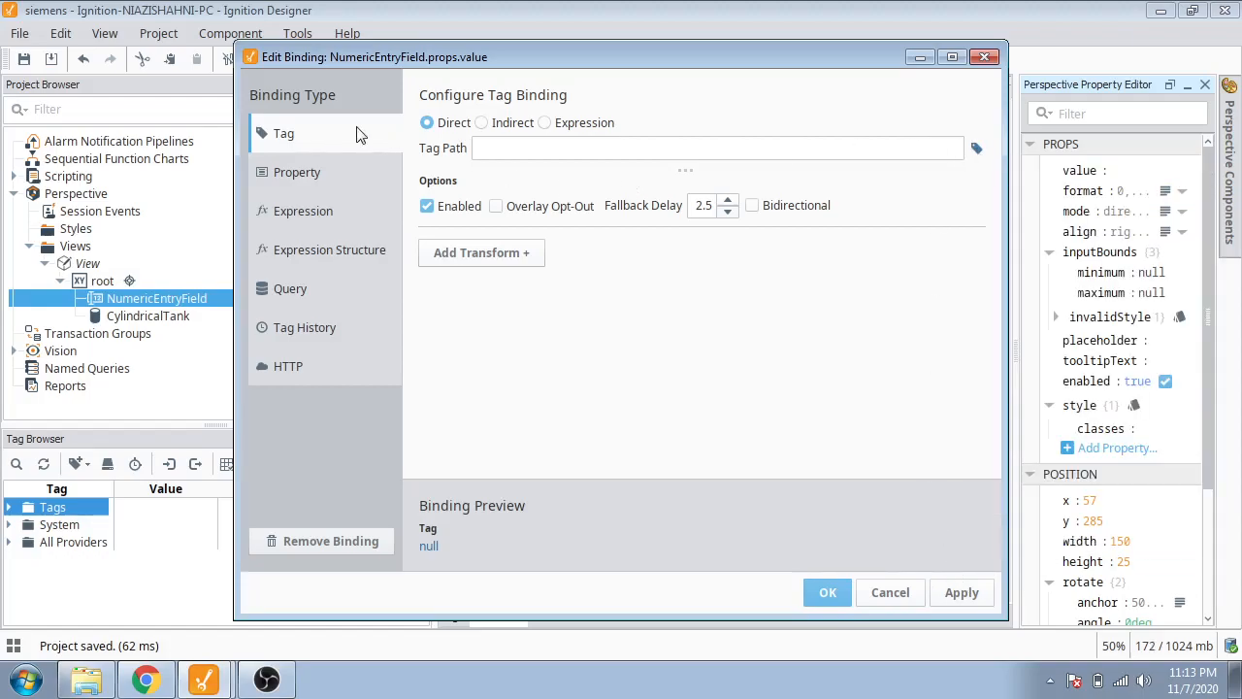
click(976, 148)
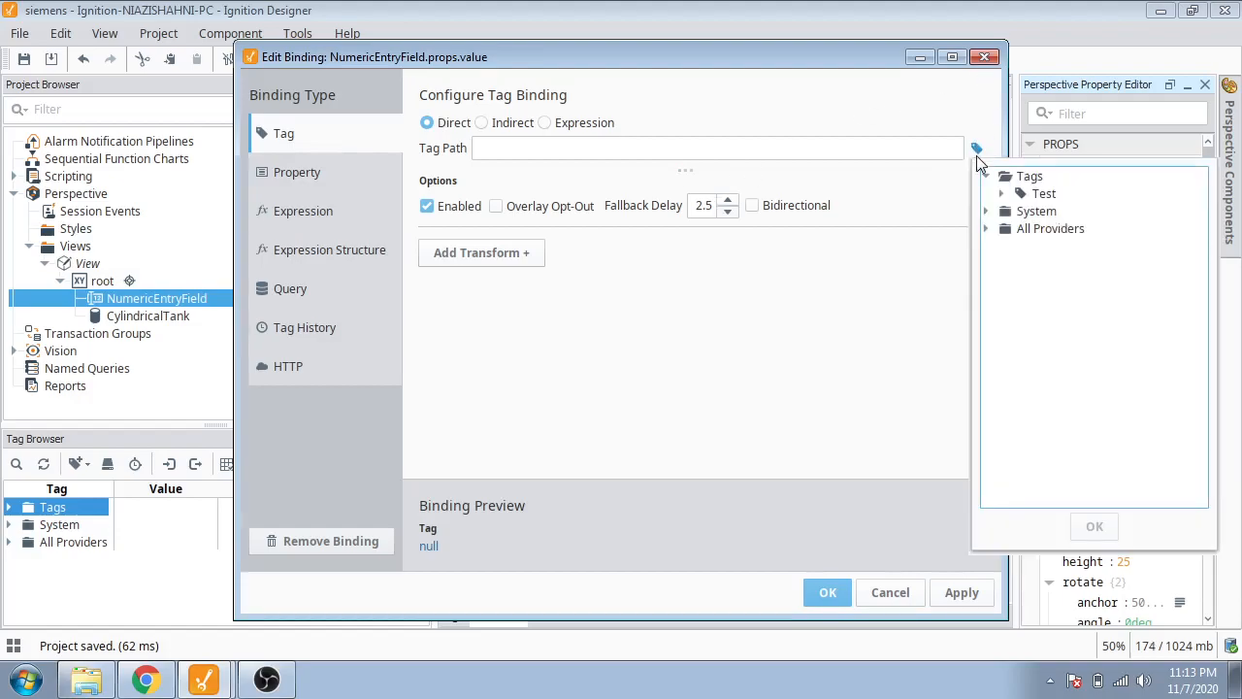
click(1002, 175)
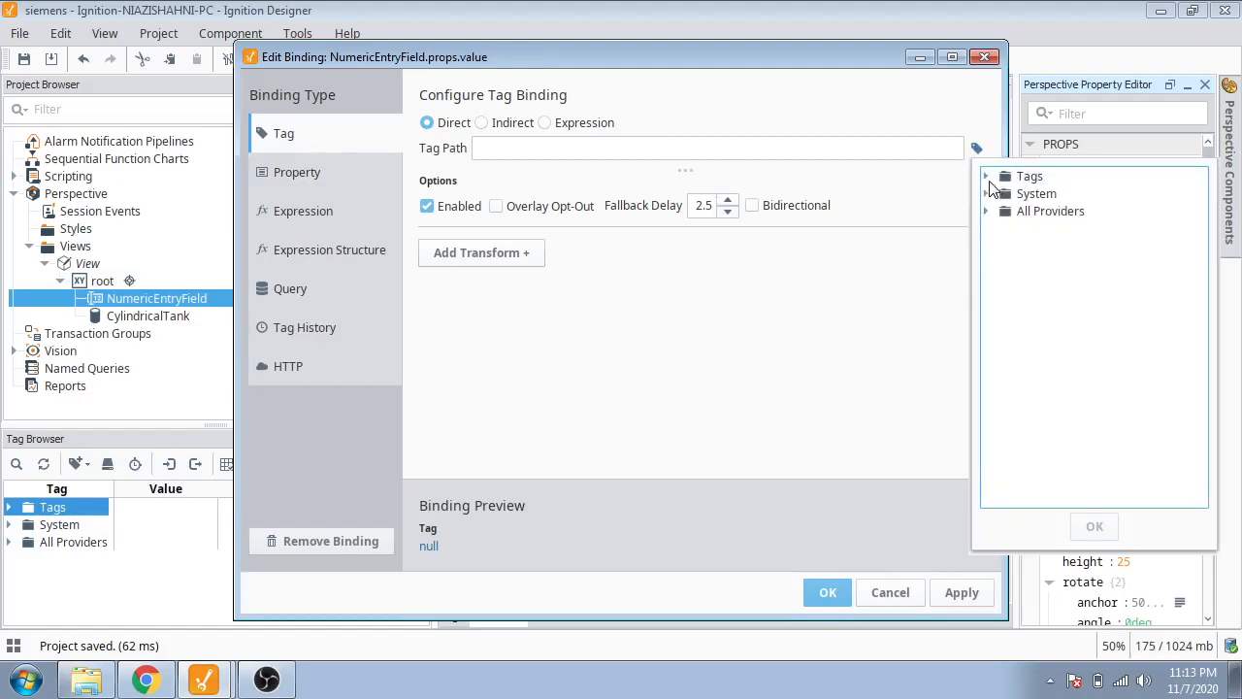
click(986, 175)
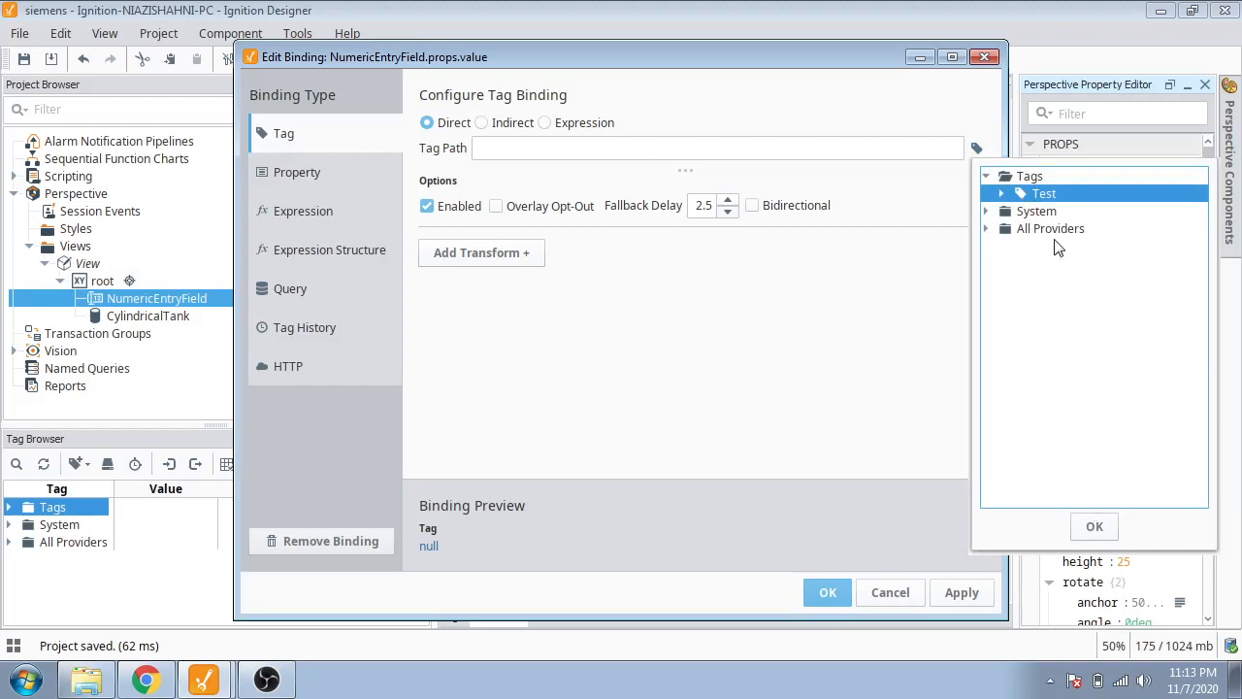
mouse_move(12, 507)
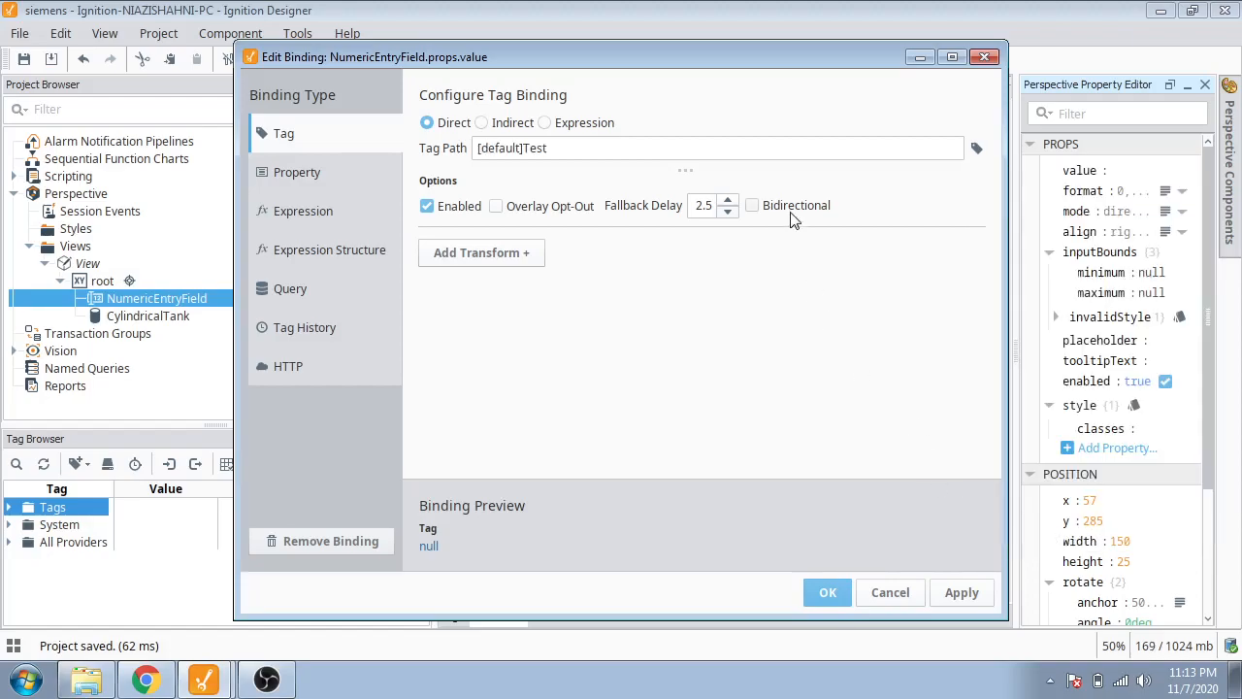
click(754, 205)
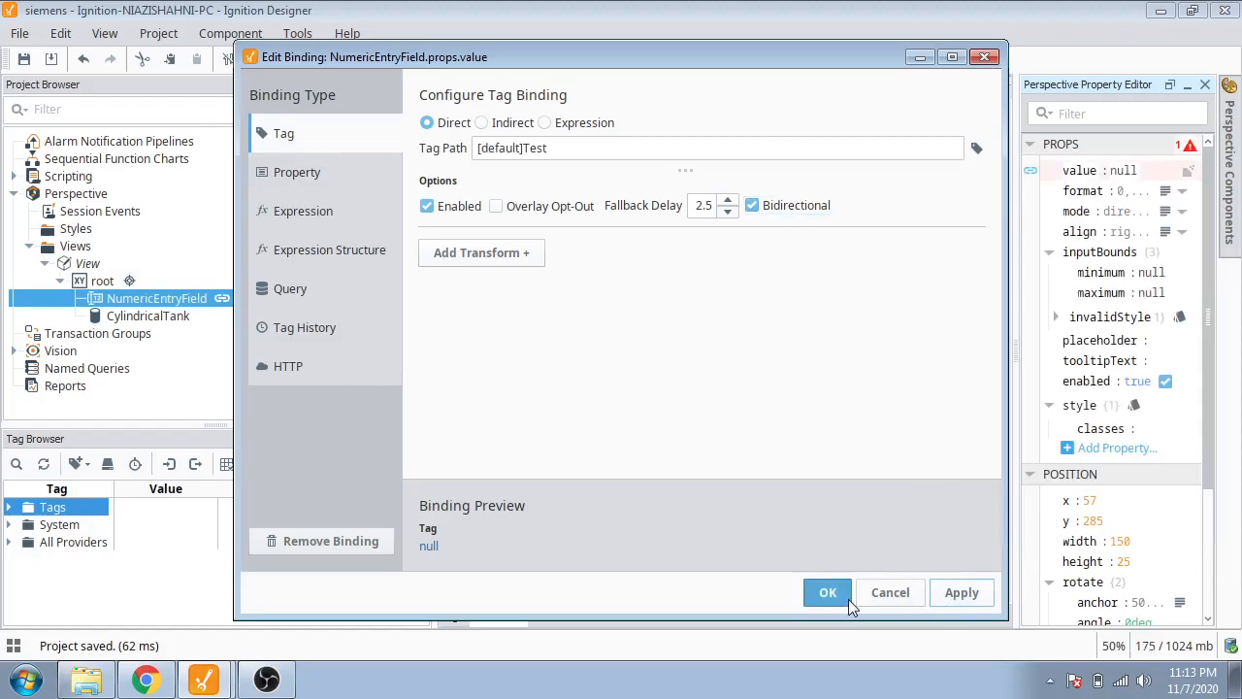
click(827, 592)
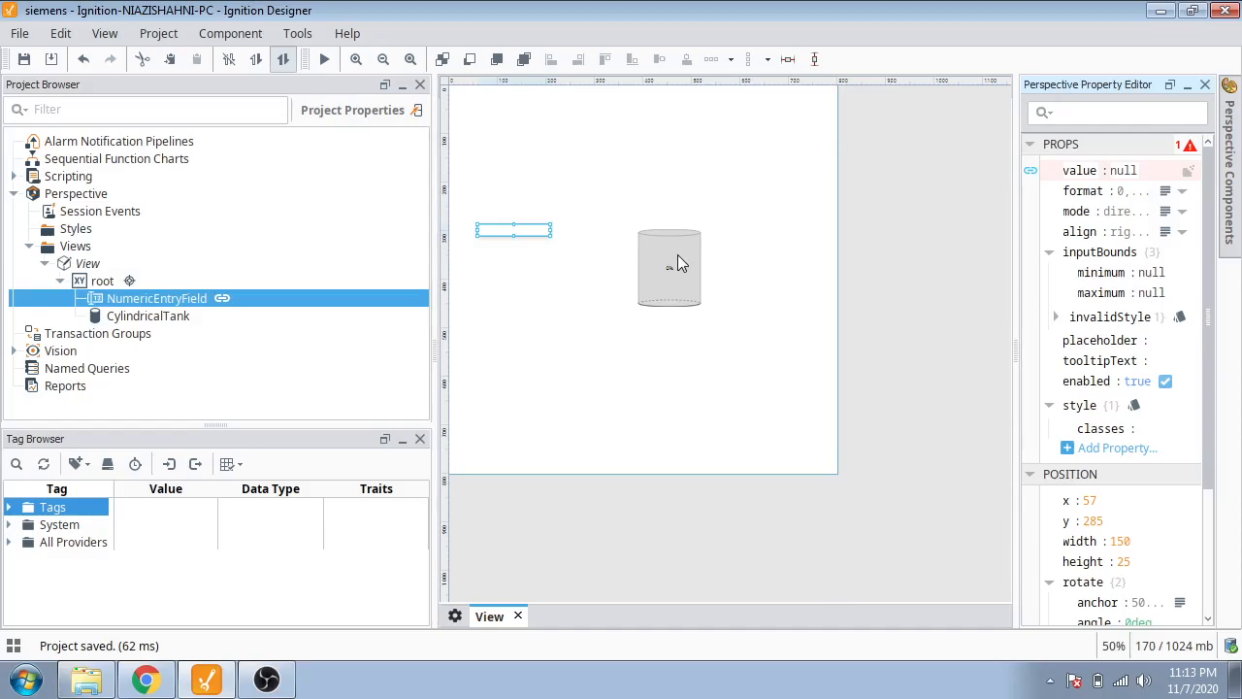
click(668, 268)
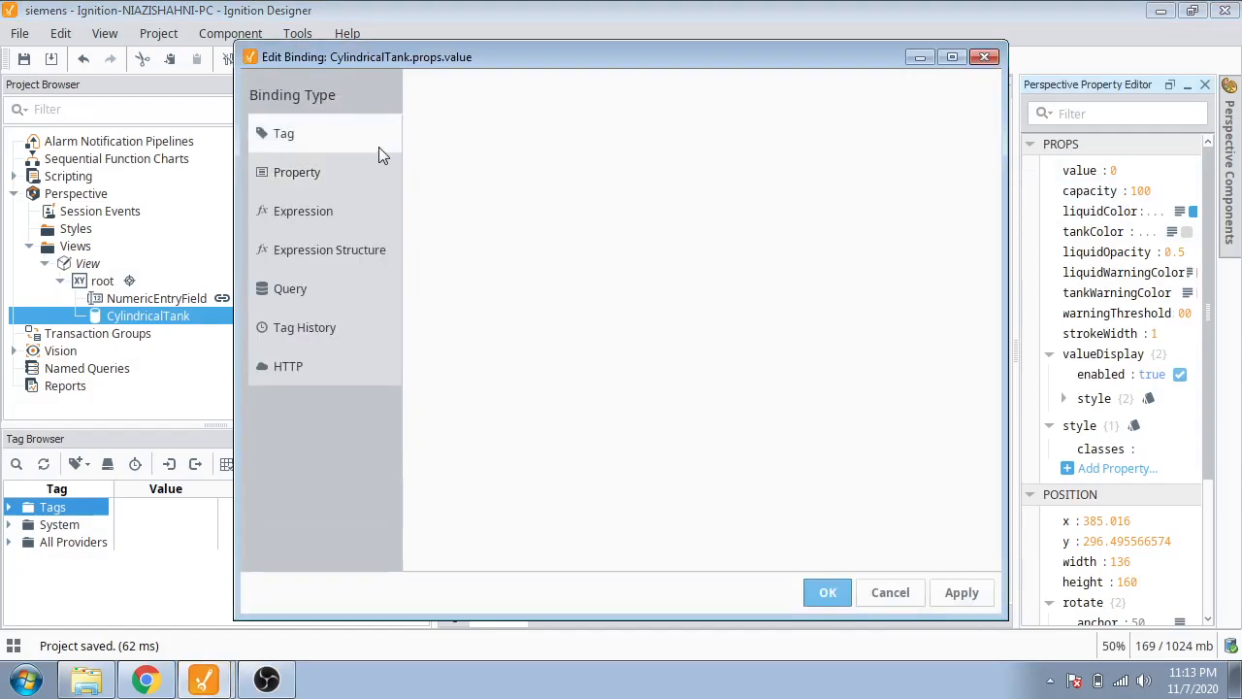
Give the Cylindrical Tank value a bidirectional tag binding to [default]Test and apply it.
click(283, 132)
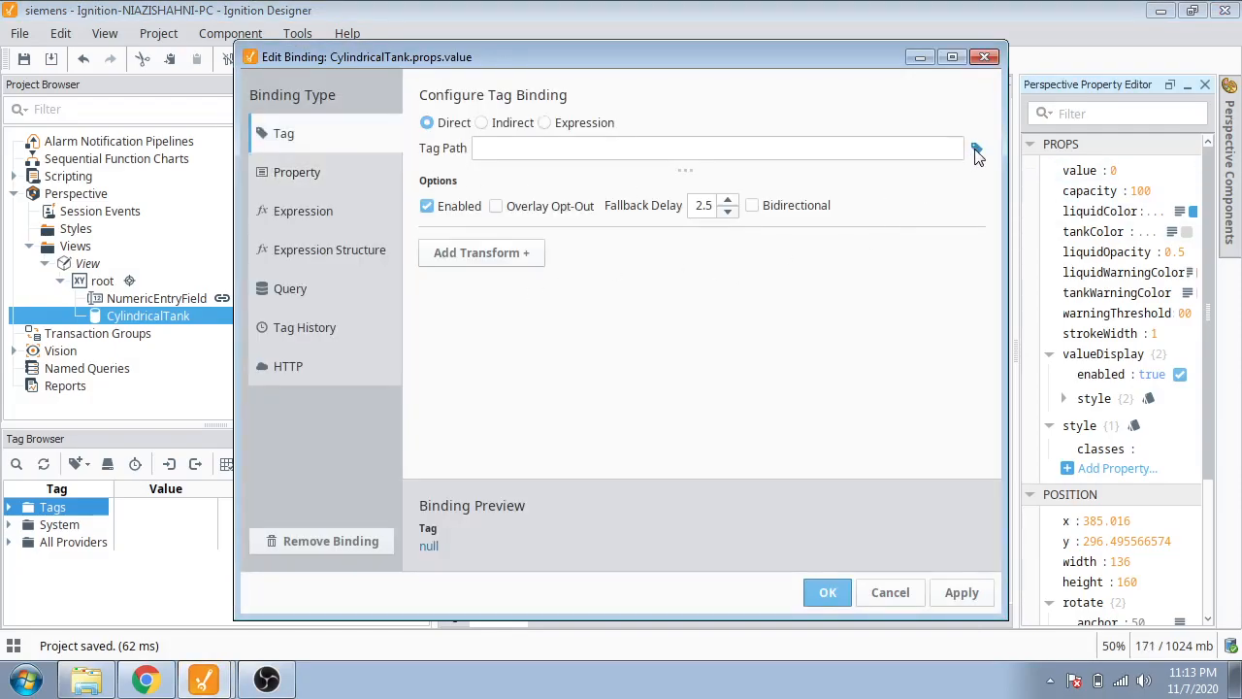
click(976, 148)
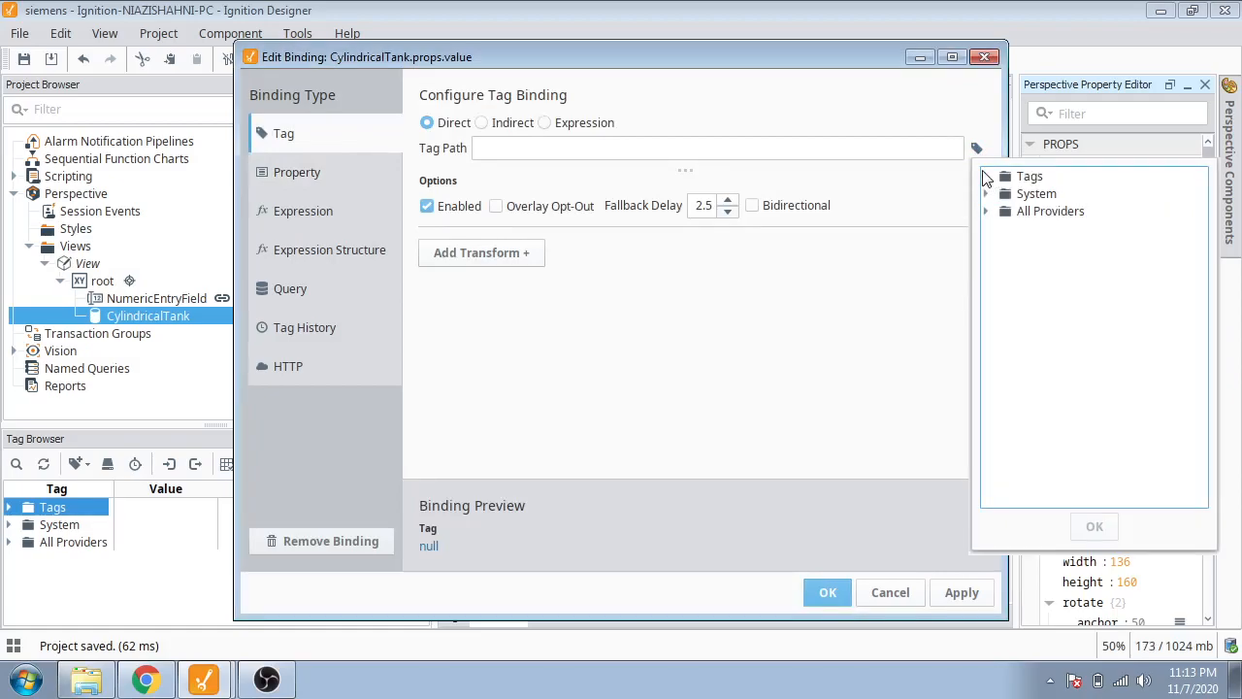
text([default]Test)
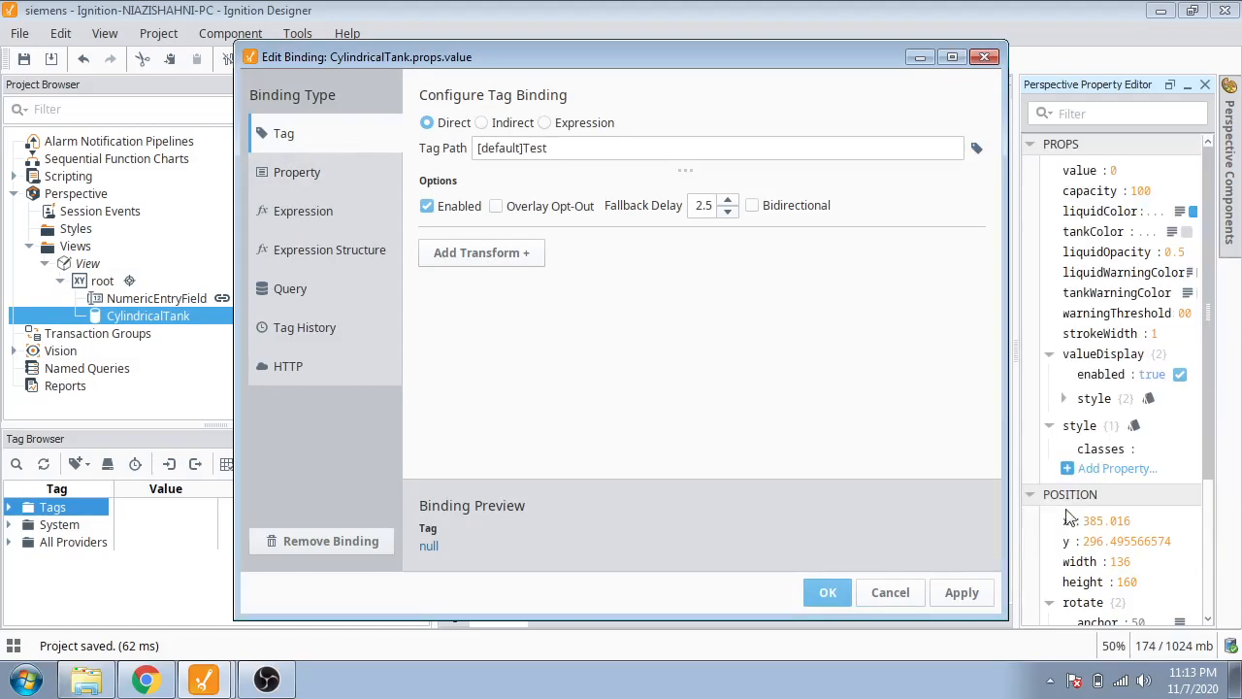
click(753, 206)
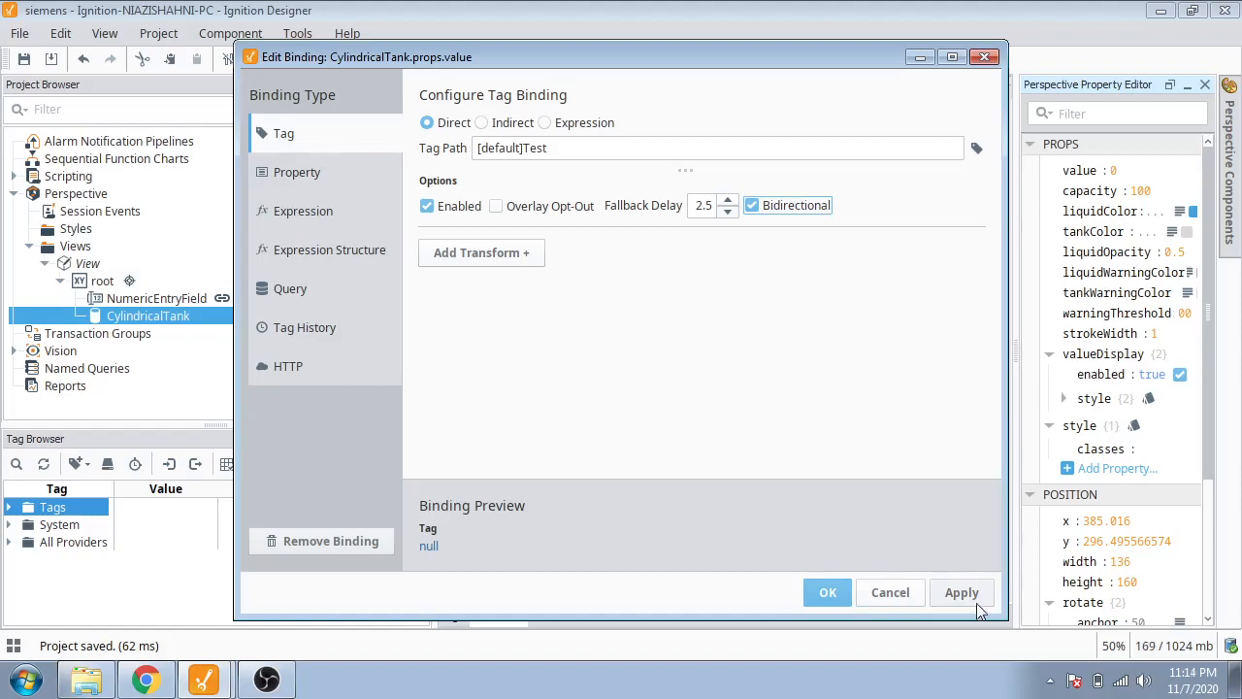
click(827, 592)
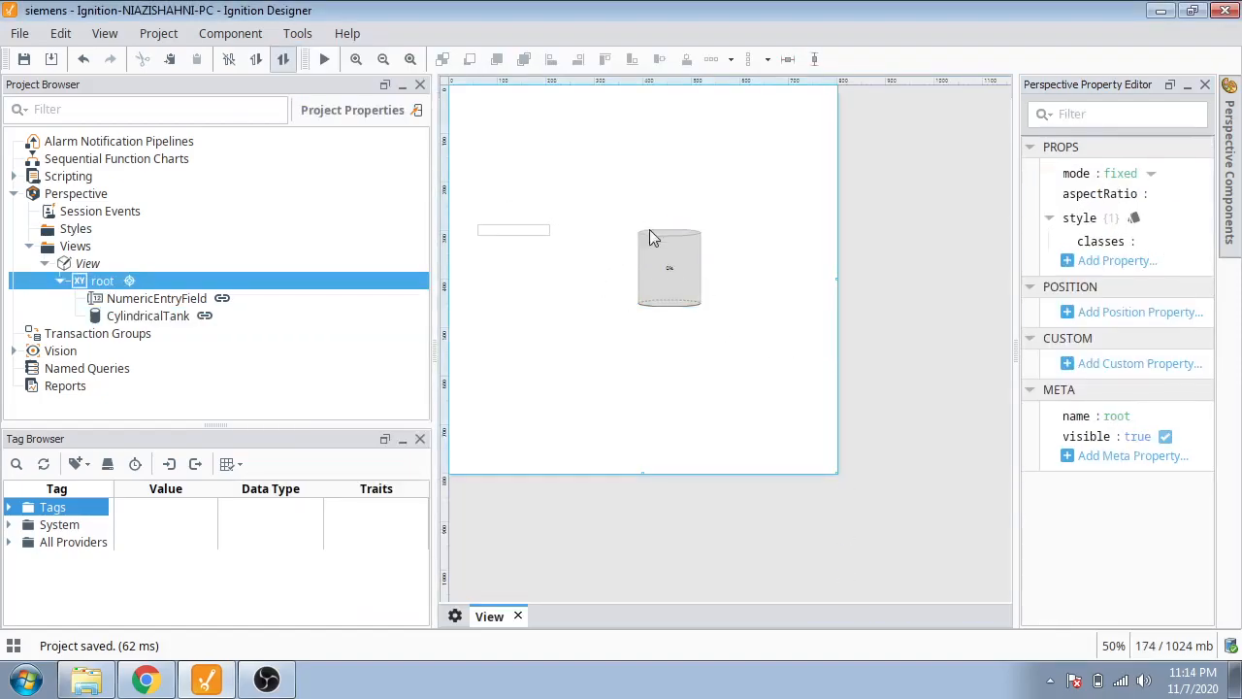
mouse_move(540, 237)
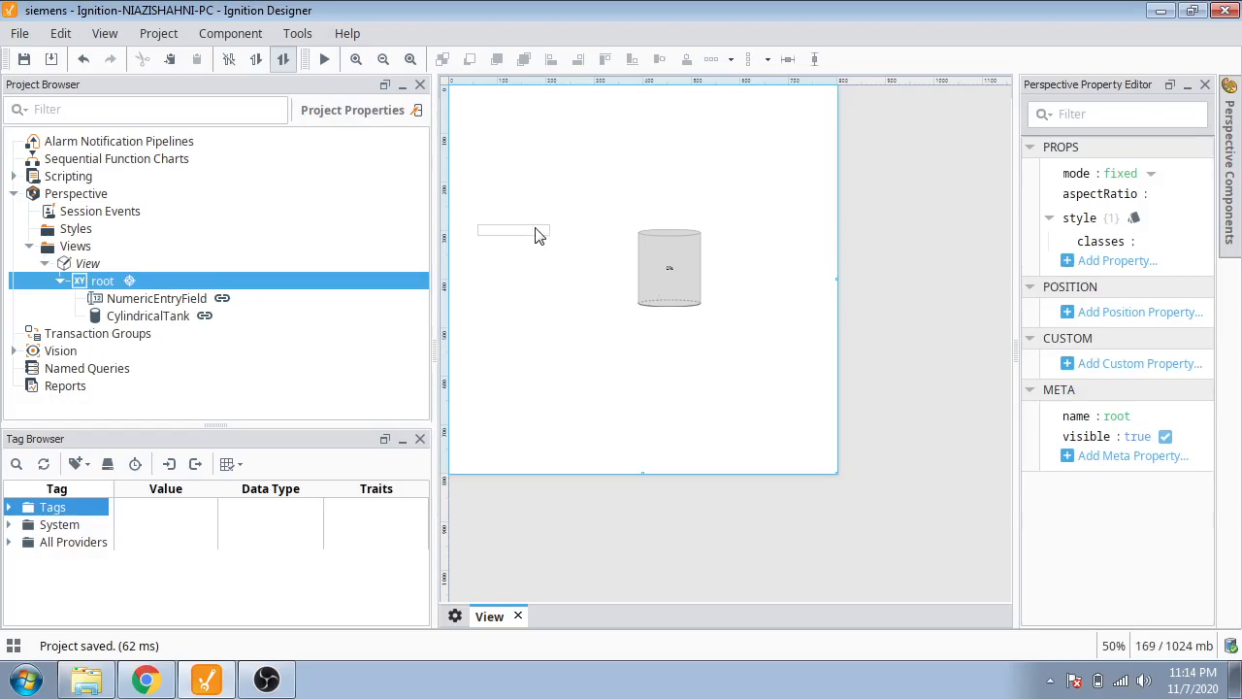
mouse_move(584, 247)
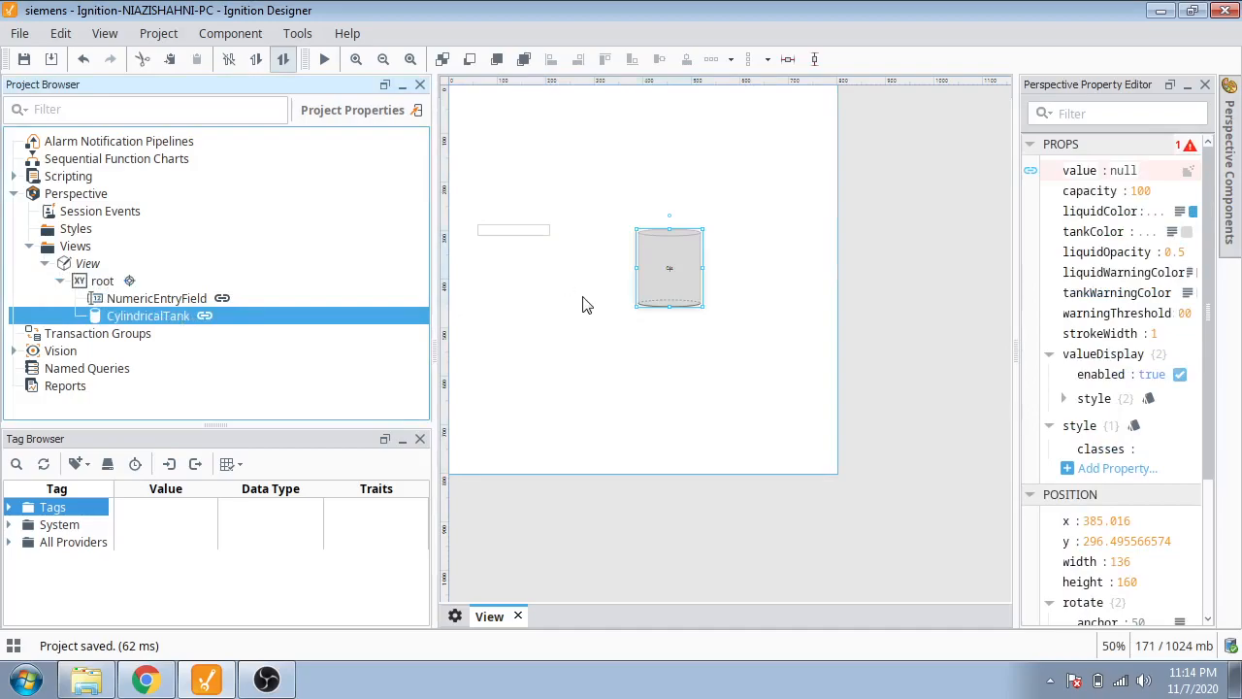
Drag the tank to a new spot and align the NumericEntryField just left of it at the same height.
drag(667, 268, 703, 229)
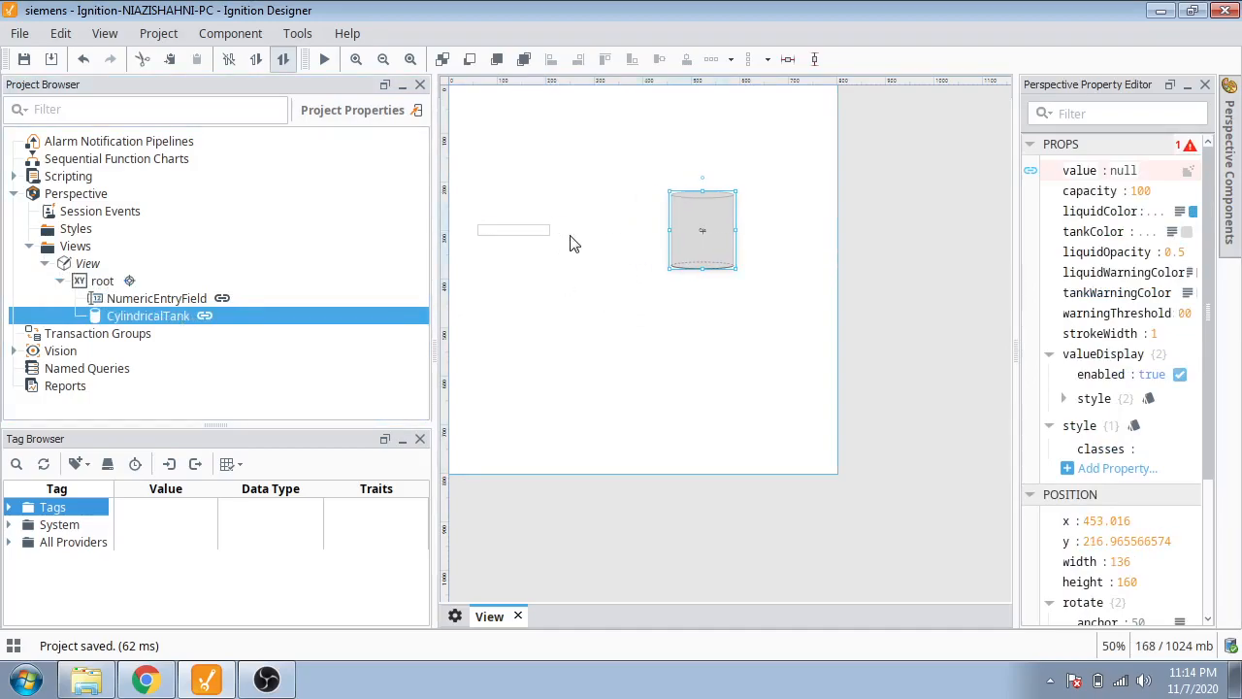
click(513, 229)
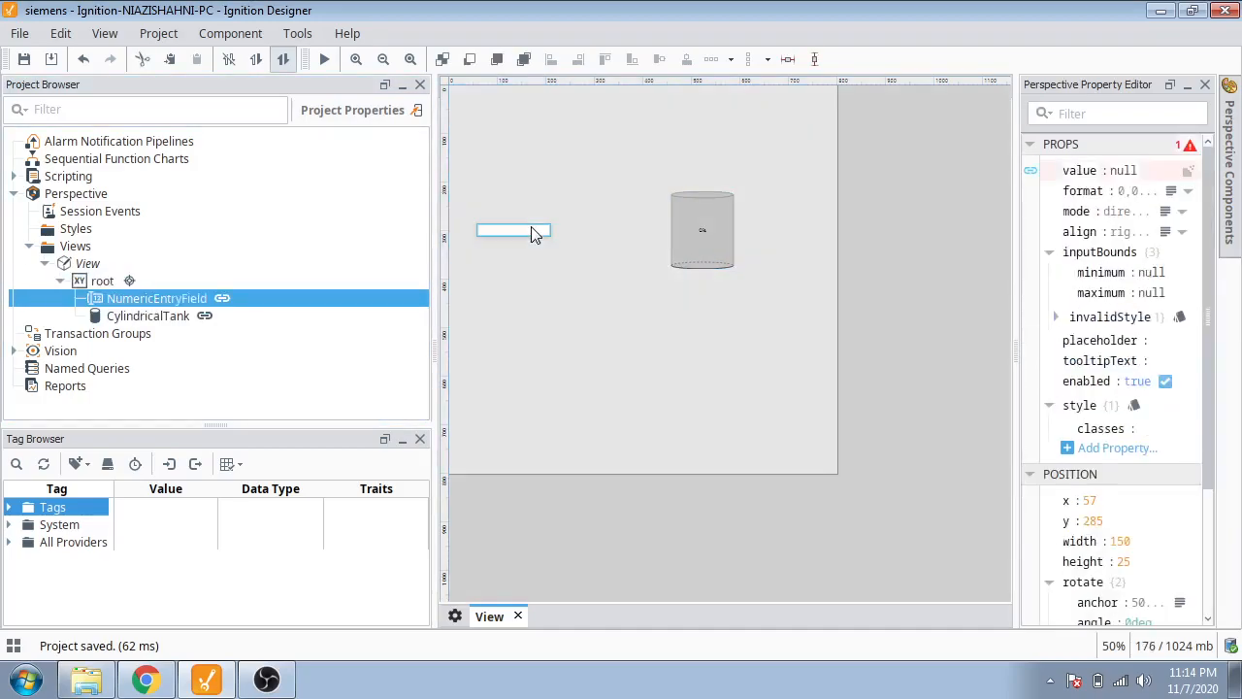
drag(512, 231, 598, 237)
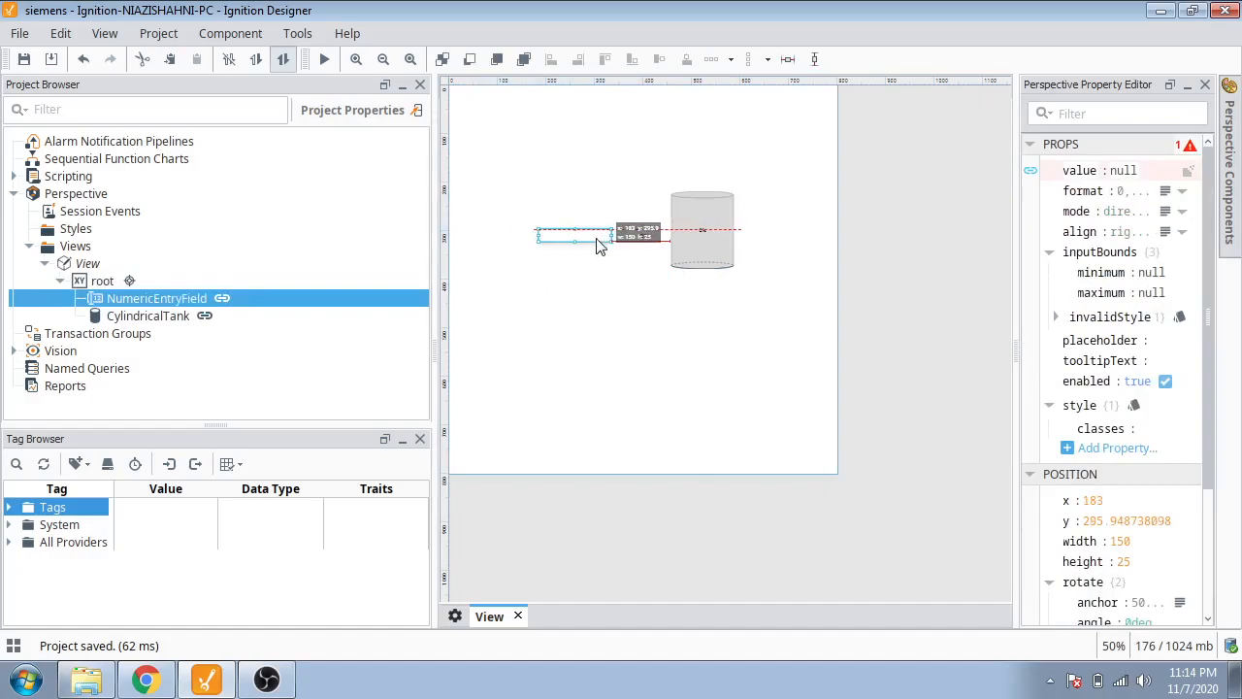
click(101, 280)
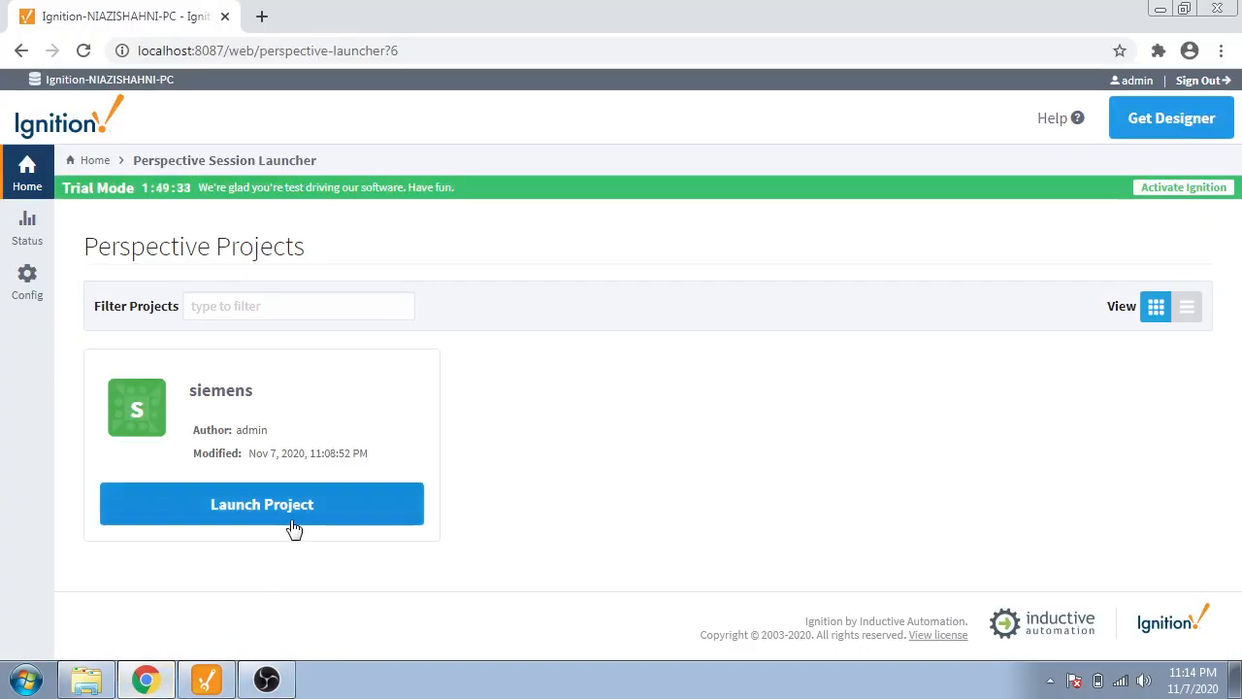
Launch the siemens session and enter 5, 50, 100 and 78 in the numeric field to watch the tank fill.
click(260, 505)
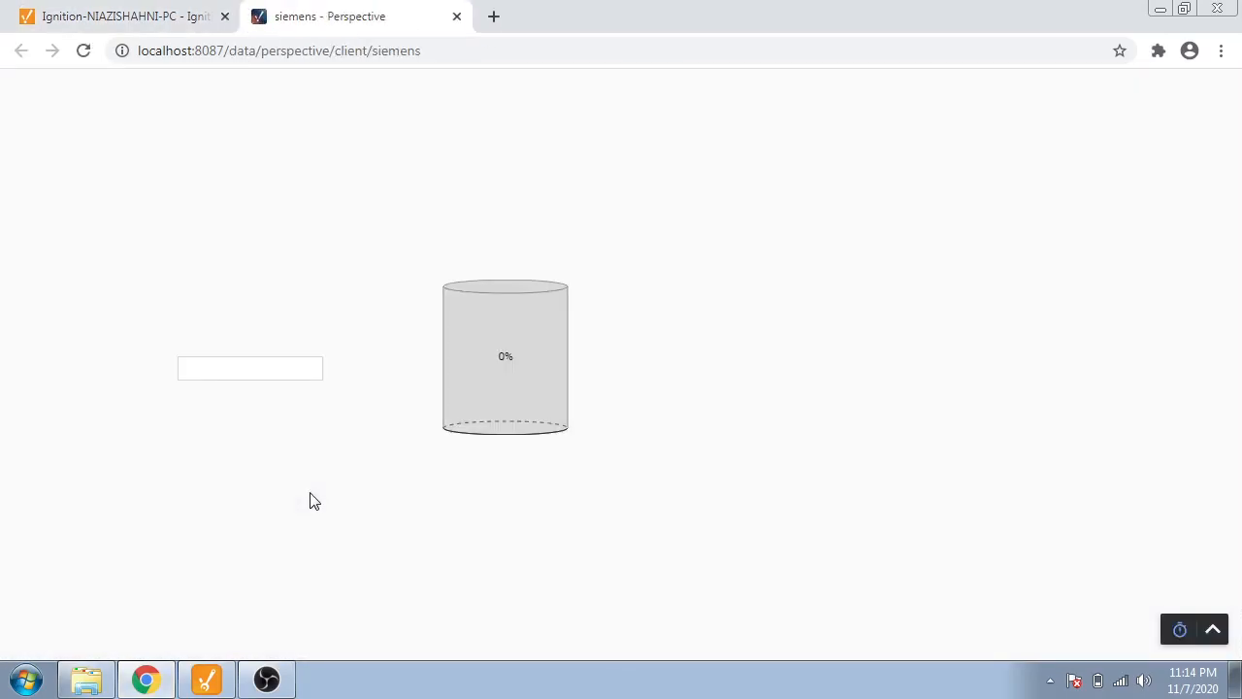
click(250, 369)
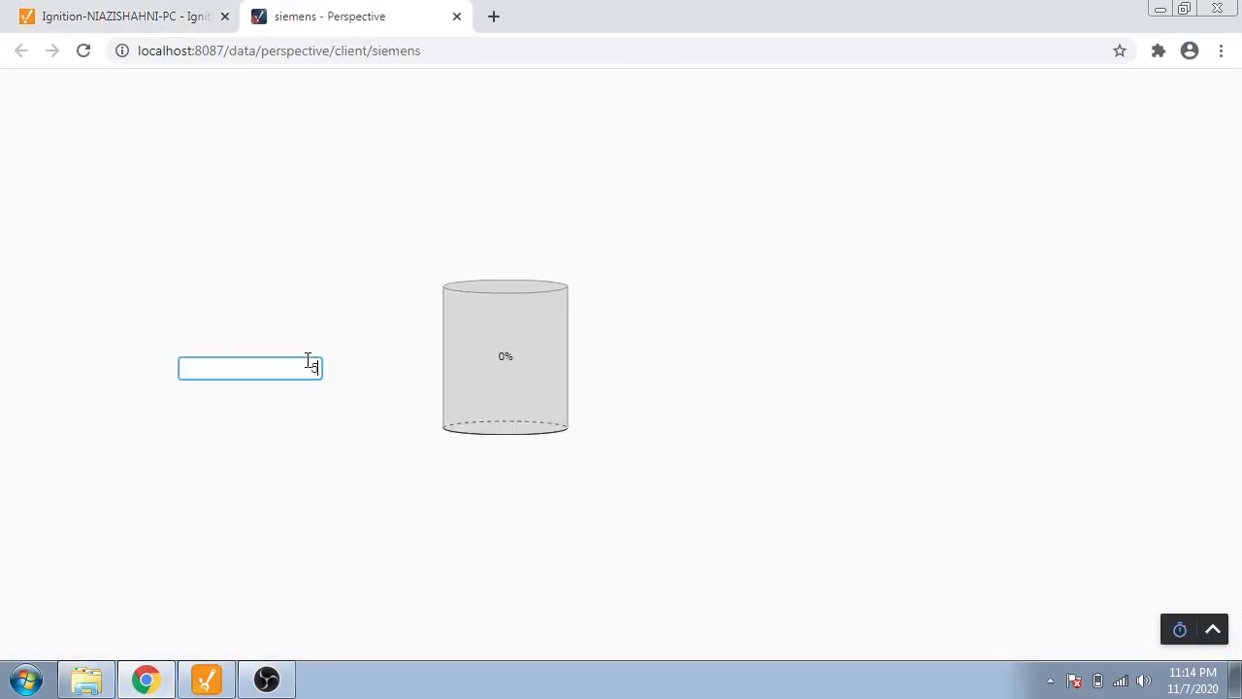
text(5)
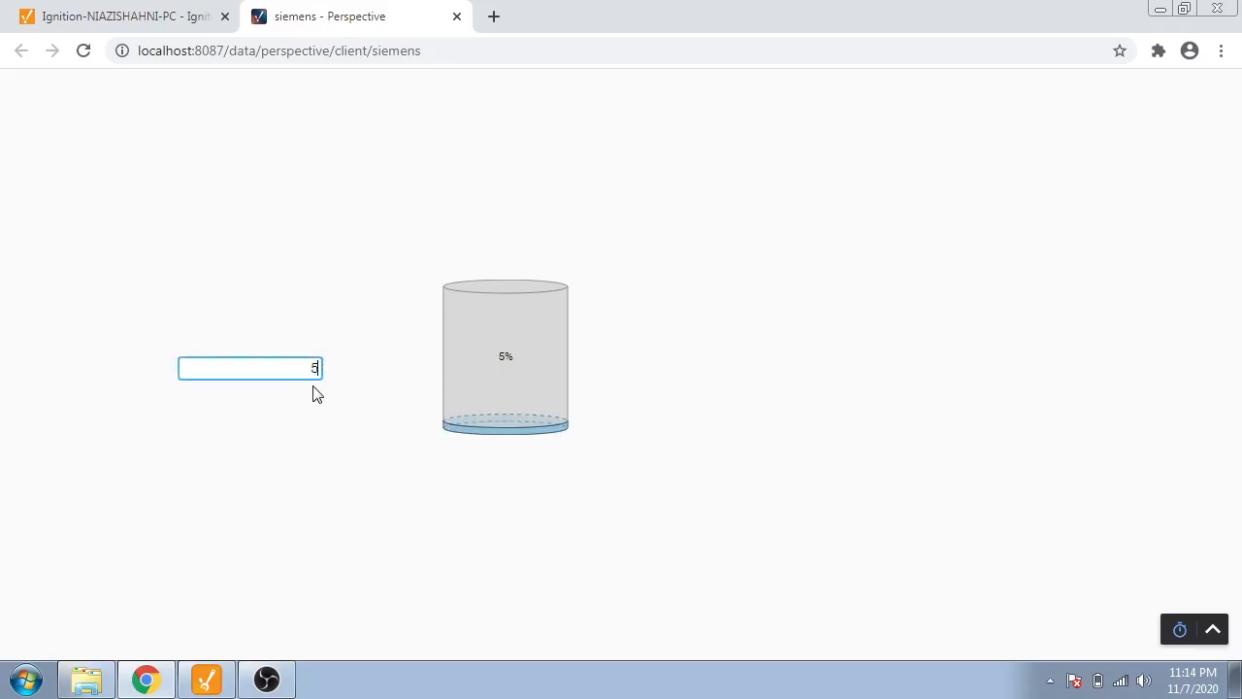
text(50)
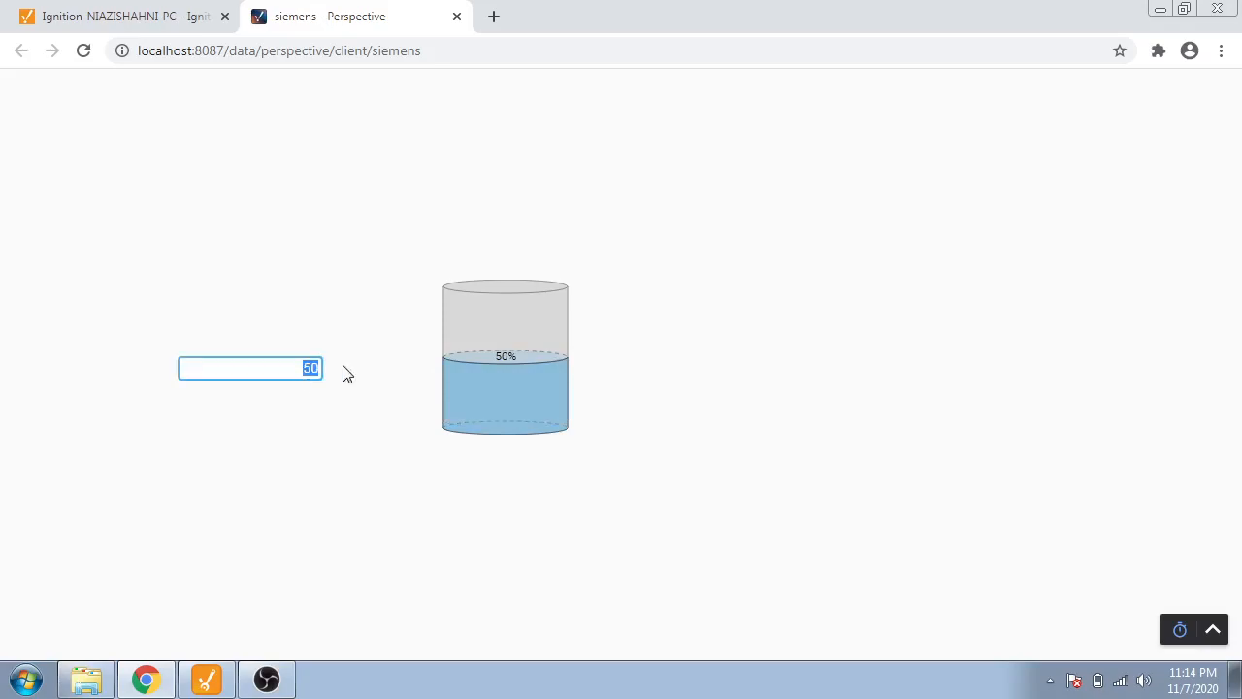
text(100)
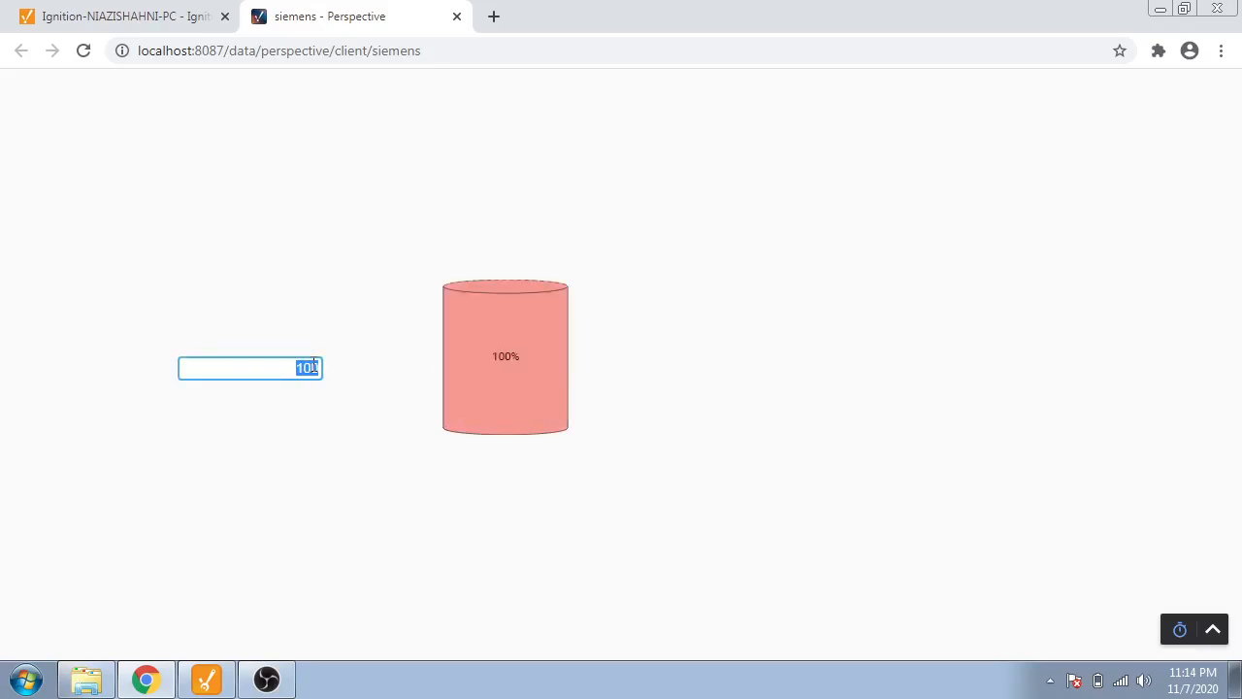
text(78)
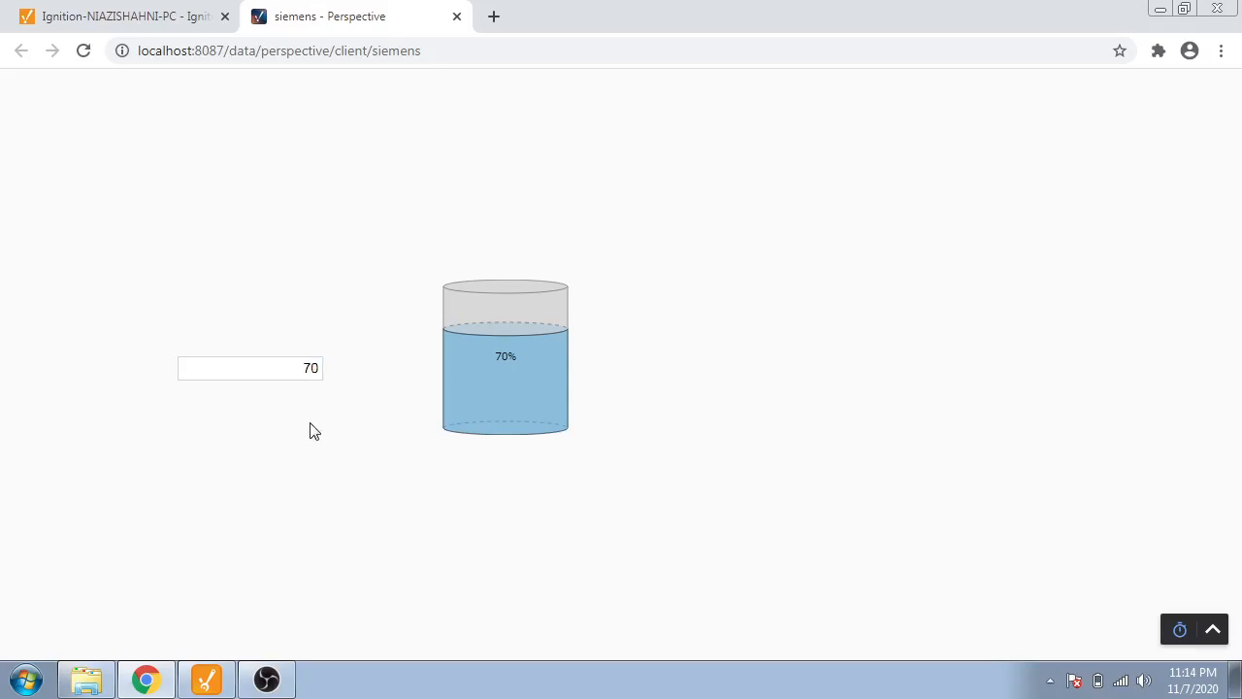
mouse_move(312, 583)
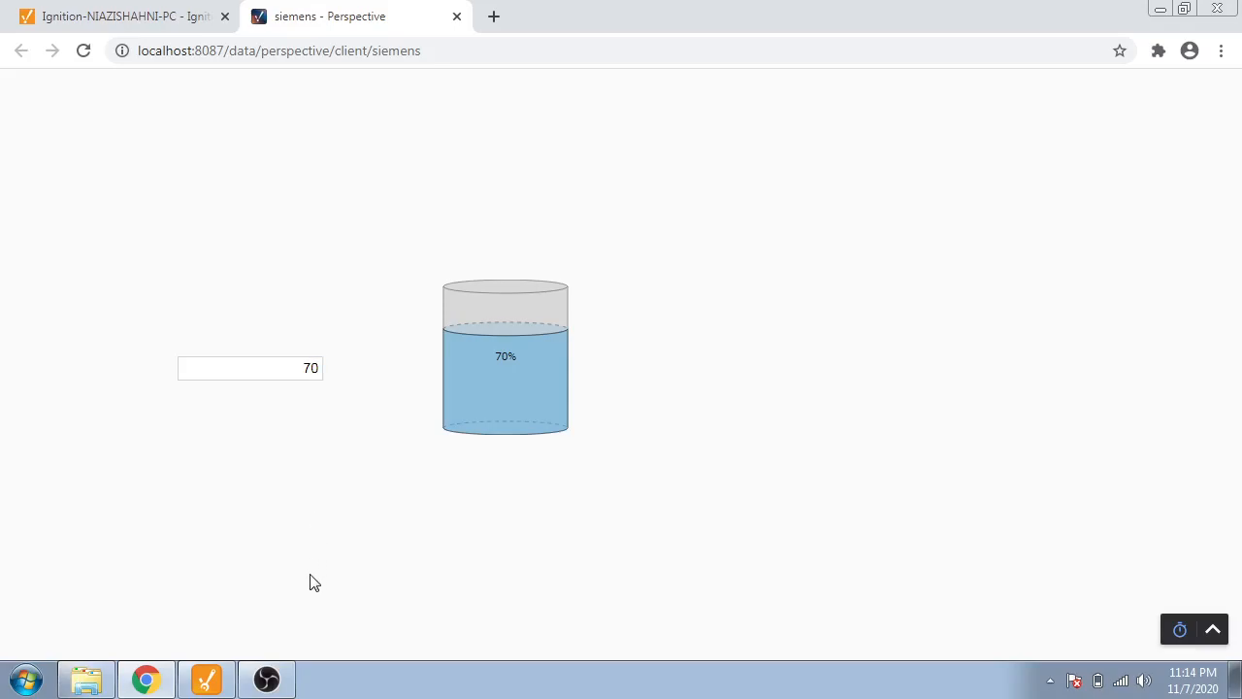
mouse_move(295, 642)
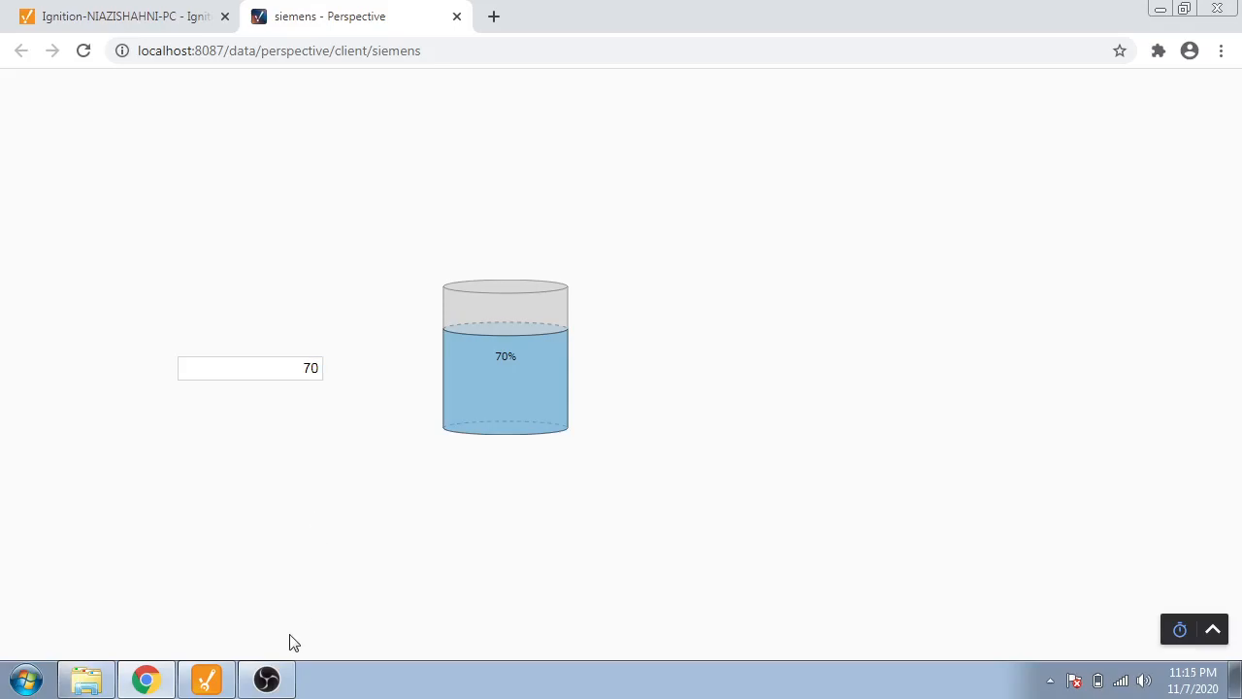
mouse_move(299, 648)
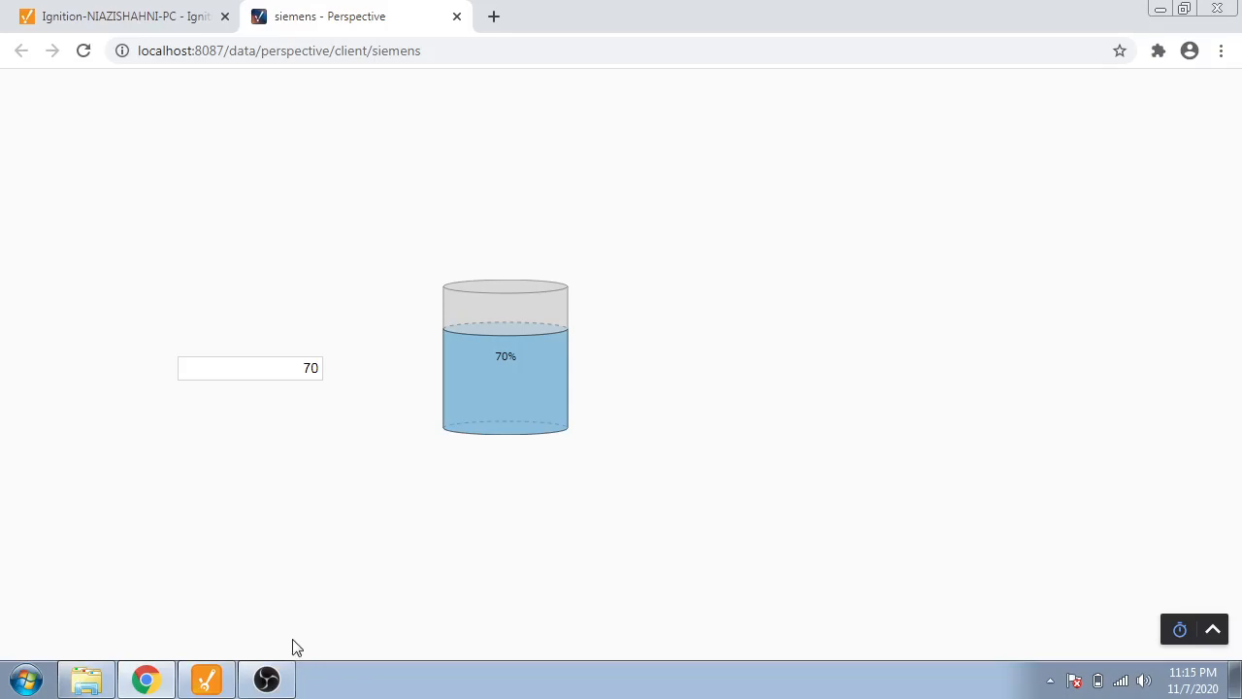
mouse_move(287, 664)
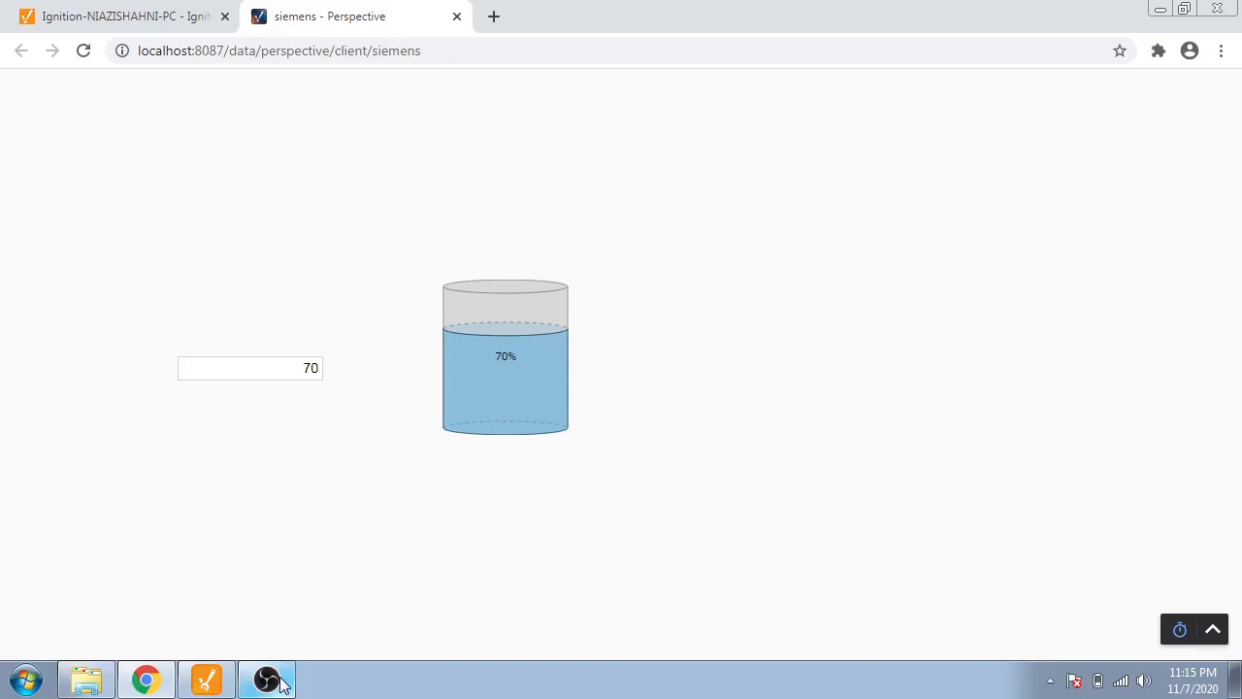
Switch to the screen recording software from the taskbar, leaving the tank at 70%.
click(266, 679)
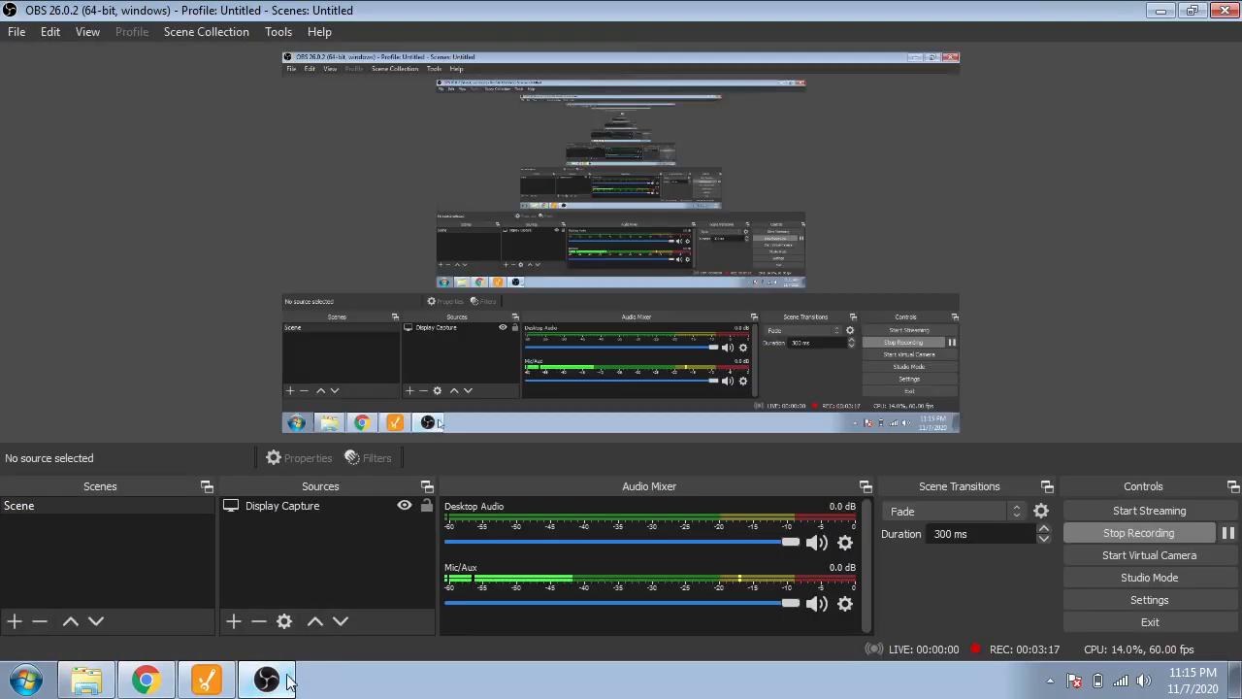